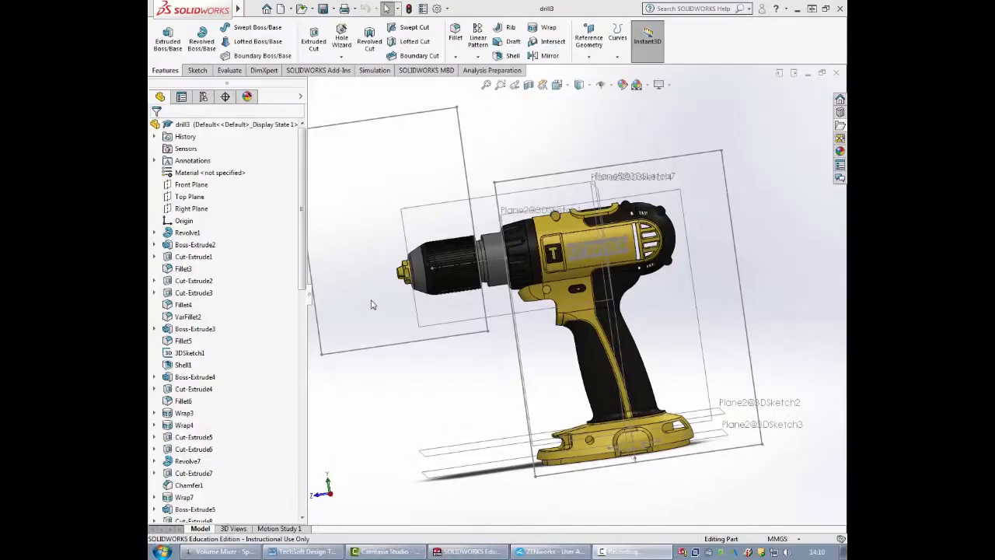
{"action": "mouse_move", "coordinate": [358, 321]}
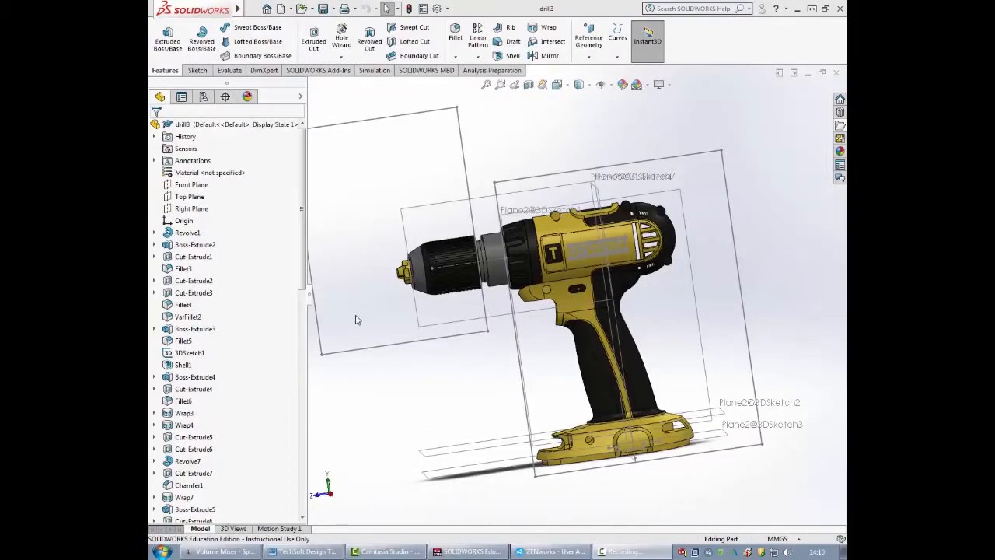
{"action": "mouse_move", "coordinate": [354, 320]}
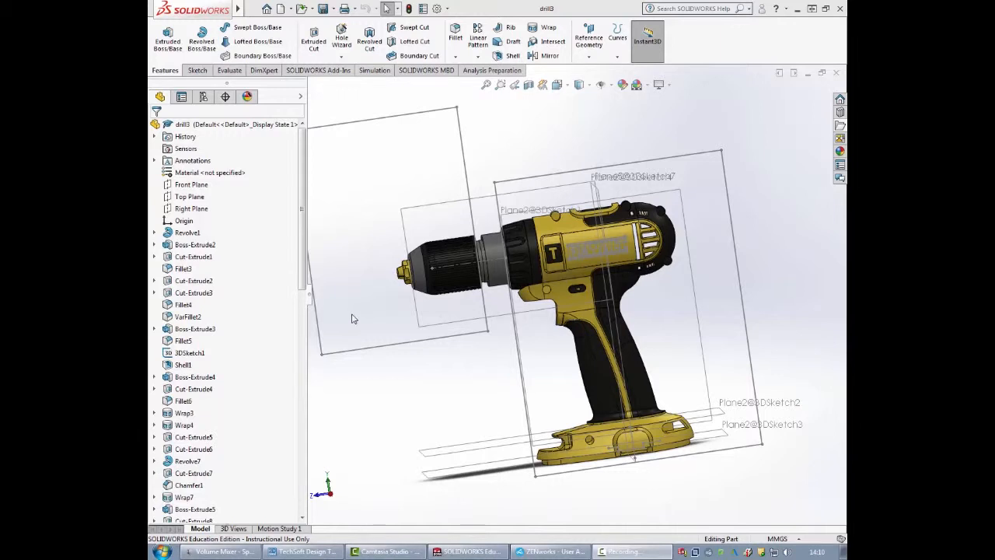
{"action": "mouse_move", "coordinate": [675, 349]}
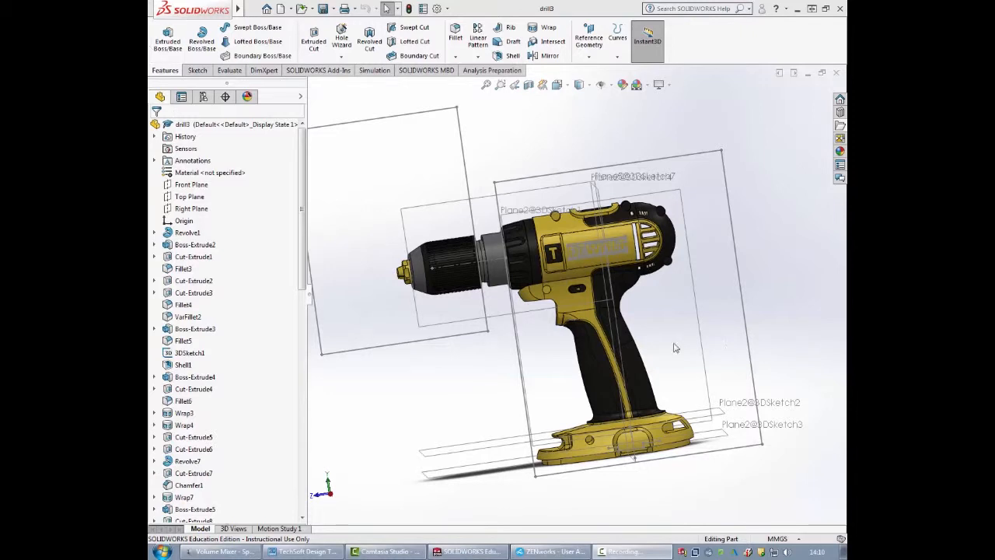
{"action": "mouse_move", "coordinate": [666, 317]}
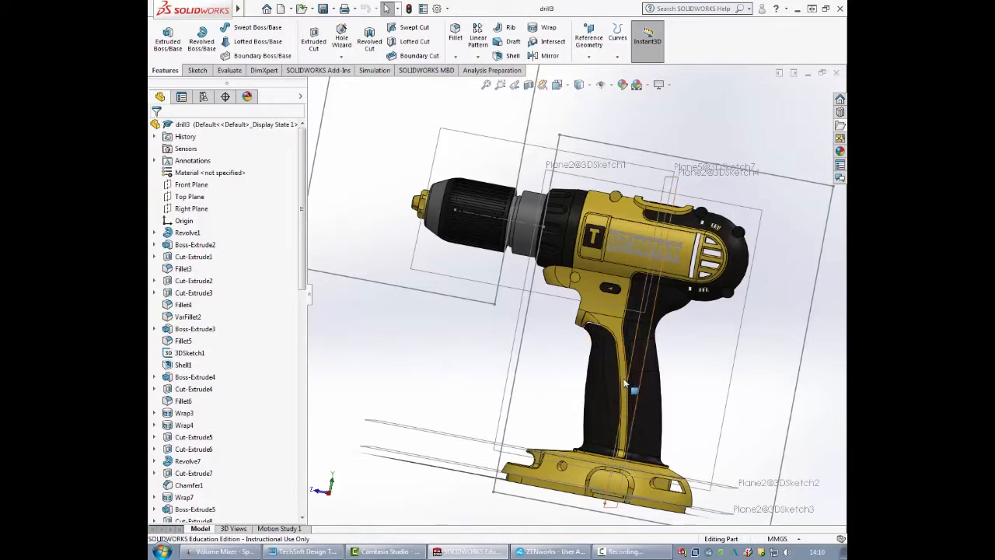
{"action": "mouse_move", "coordinate": [638, 217]}
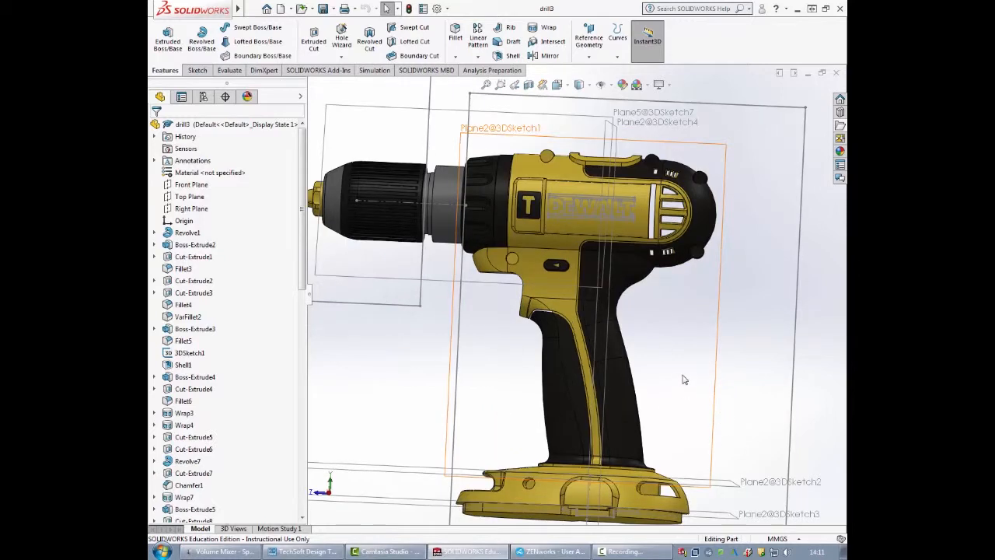
{"action": "mouse_move", "coordinate": [675, 318]}
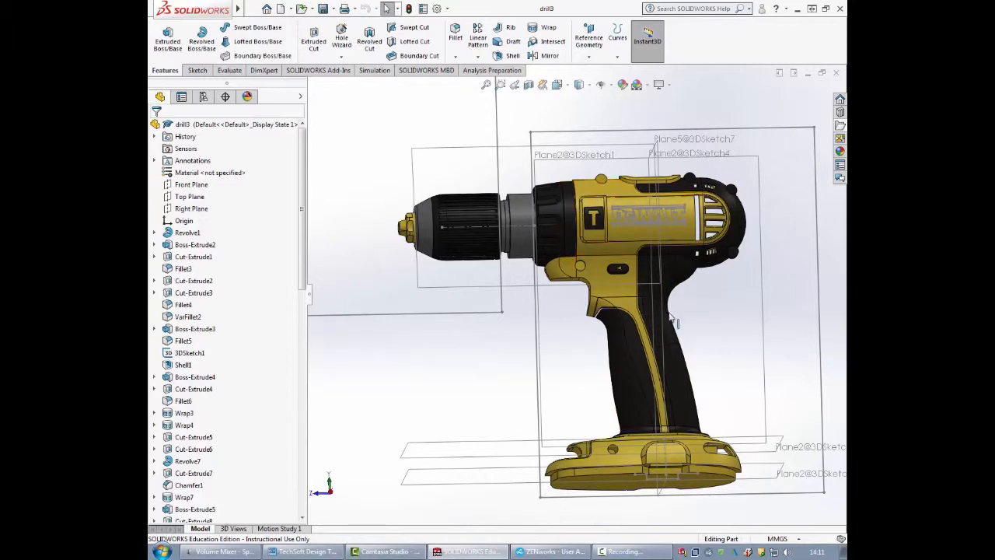
- Orbit the drill to view it from above, closer on the DEWALT lettering
{"action": "left_click_drag", "start_coordinate": [668, 314], "coordinate": [712, 451]}
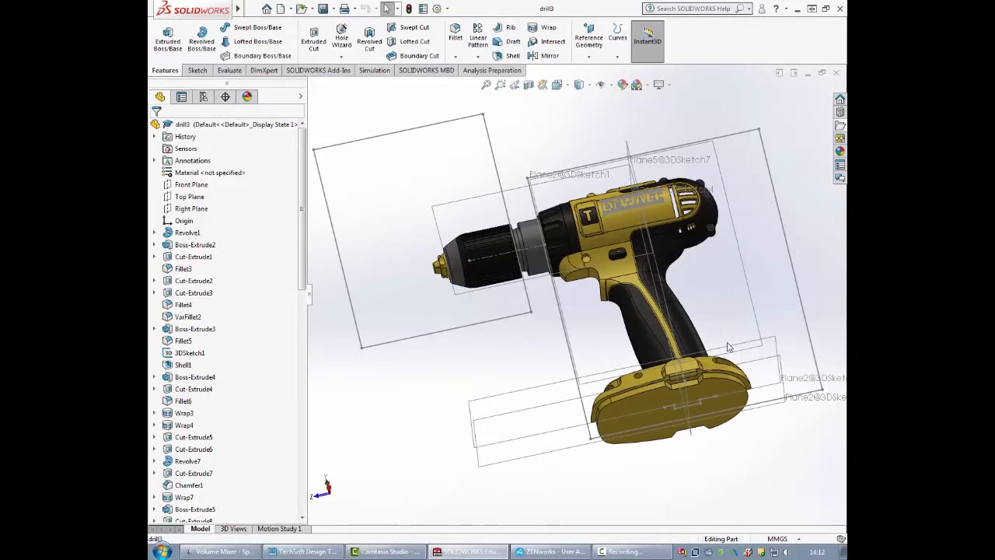
{"action": "mouse_move", "coordinate": [718, 261]}
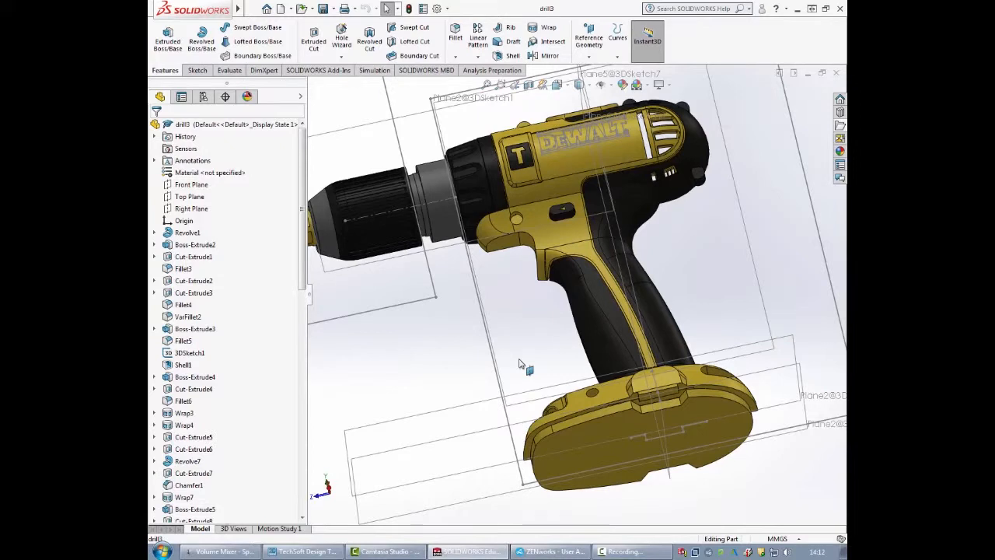
- Orbit the drill past side and top views until its battery base underside faces the viewer
{"action": "left_click_drag", "start_coordinate": [521, 365], "coordinate": [656, 319]}
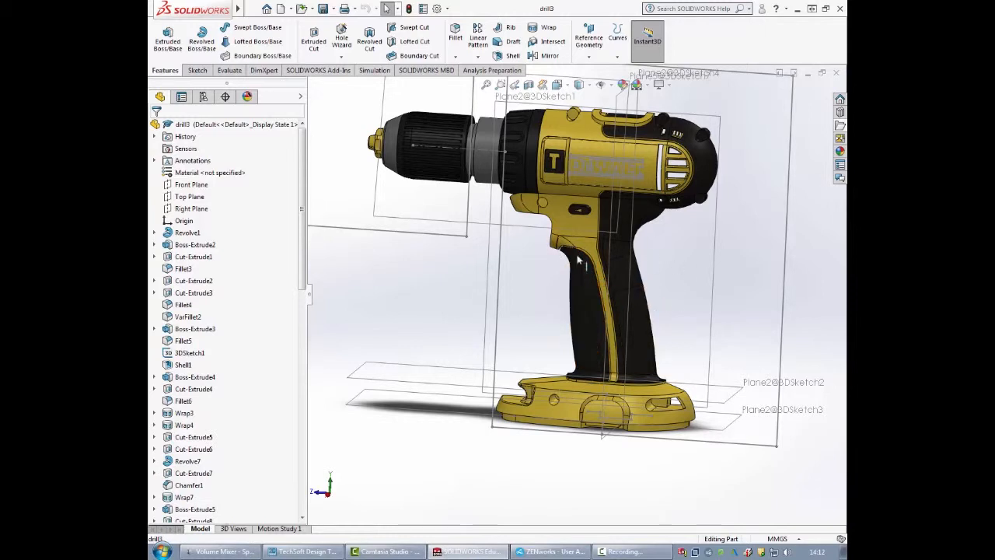
{"action": "mouse_move", "coordinate": [687, 346]}
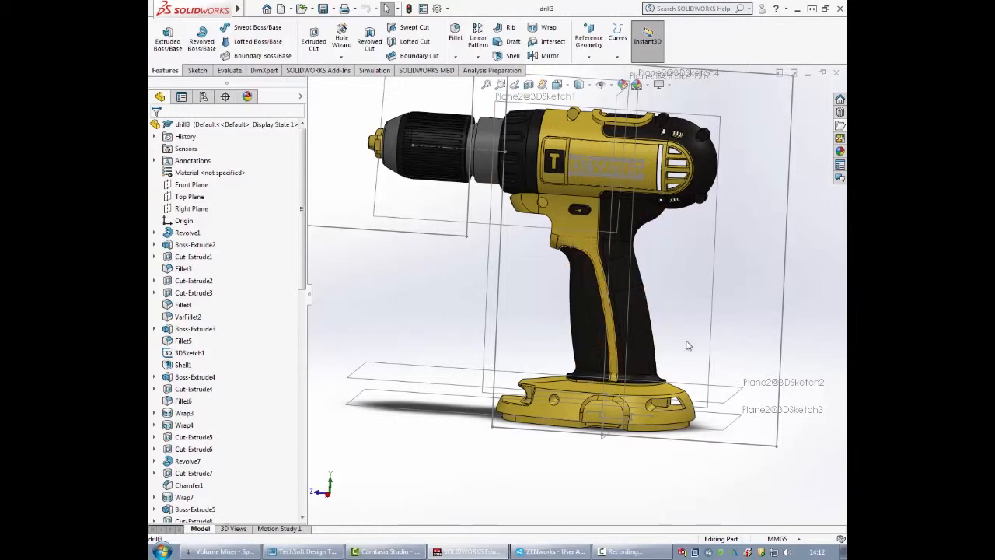
{"action": "left_click_drag", "start_coordinate": [687, 345], "coordinate": [557, 112]}
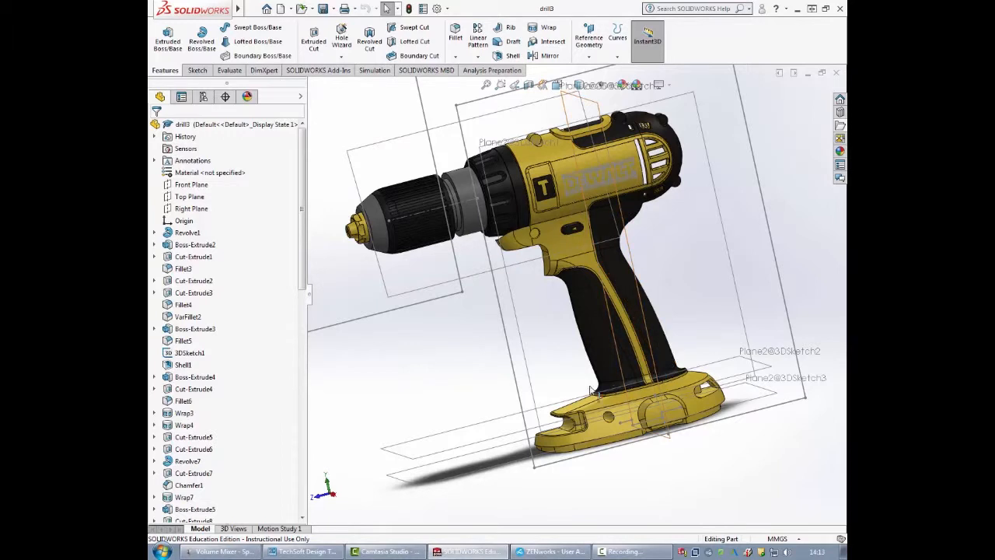
{"action": "left_click_drag", "start_coordinate": [591, 389], "coordinate": [566, 360]}
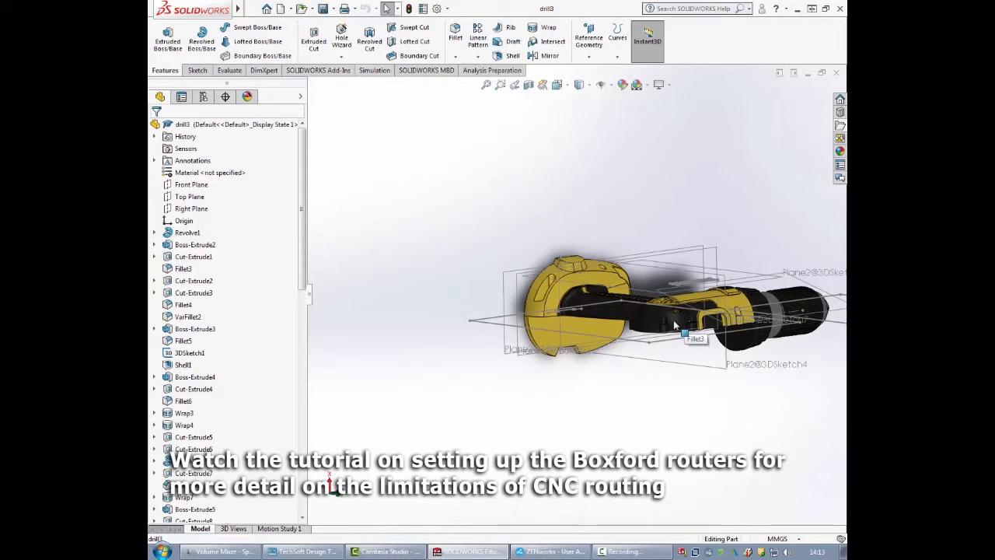
- Swing the drill round so the battery base shows straight on from below
{"action": "left_click_drag", "start_coordinate": [672, 322], "coordinate": [821, 263]}
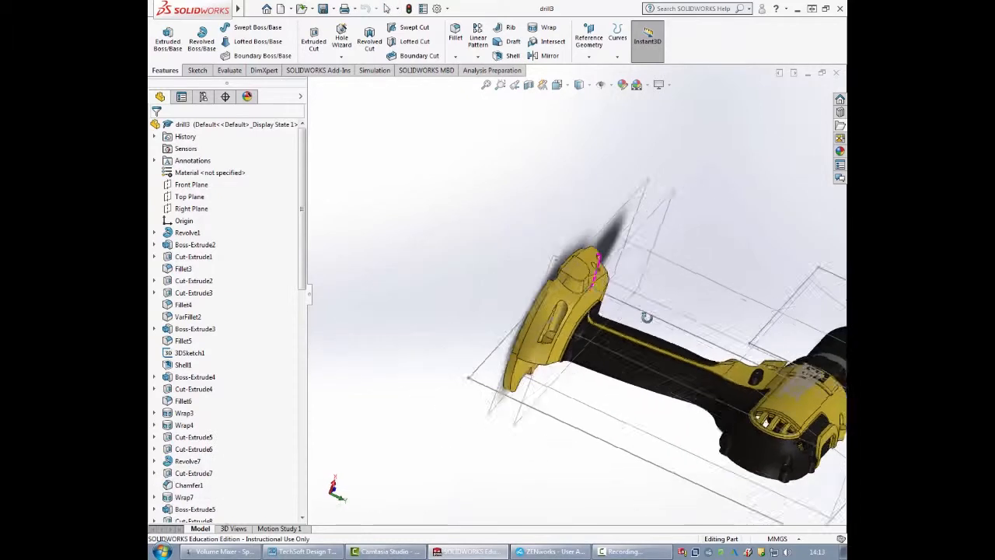
{"action": "left_click_drag", "start_coordinate": [646, 317], "coordinate": [572, 443]}
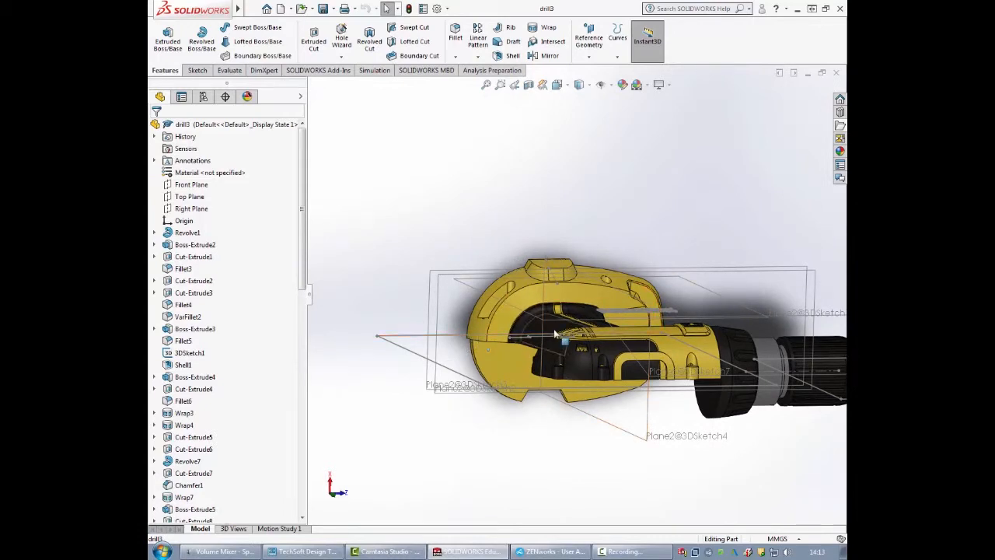
{"action": "mouse_move", "coordinate": [501, 333]}
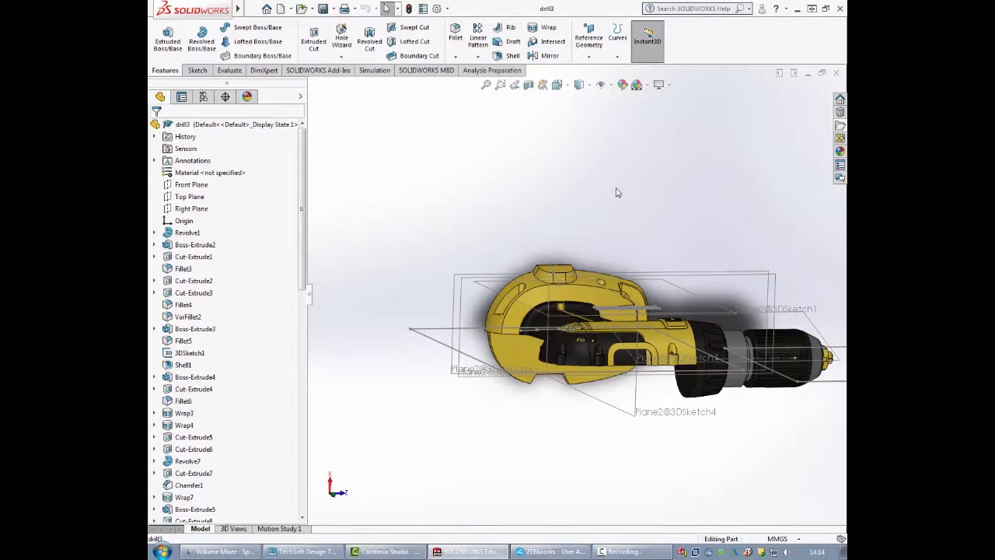
{"action": "mouse_move", "coordinate": [619, 180]}
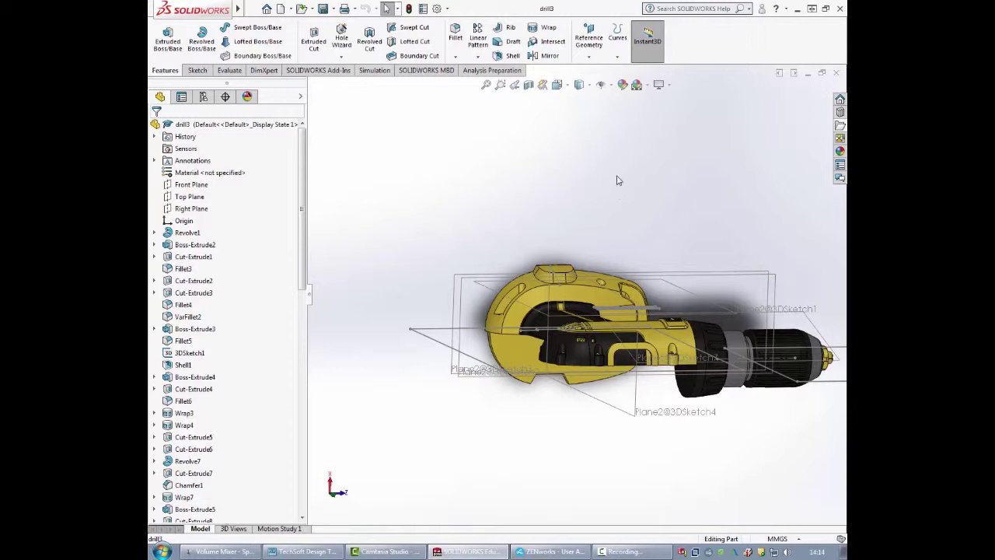
{"action": "mouse_move", "coordinate": [560, 299]}
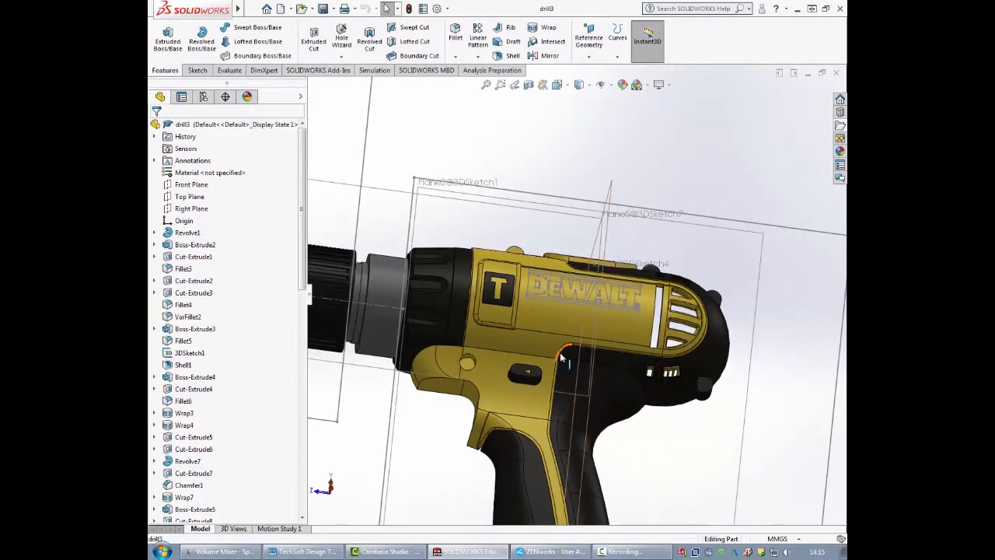
{"action": "mouse_move", "coordinate": [566, 356]}
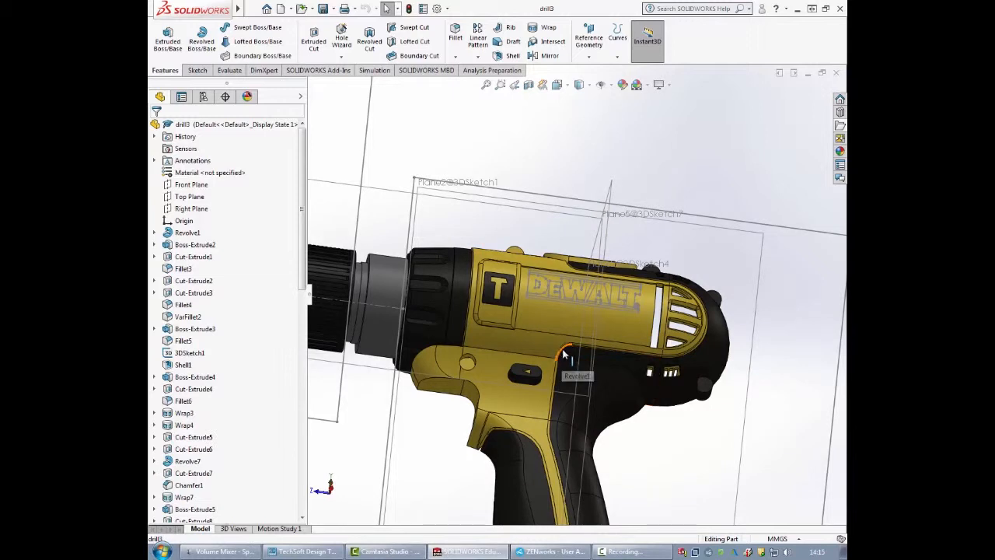
{"action": "mouse_move", "coordinate": [566, 360]}
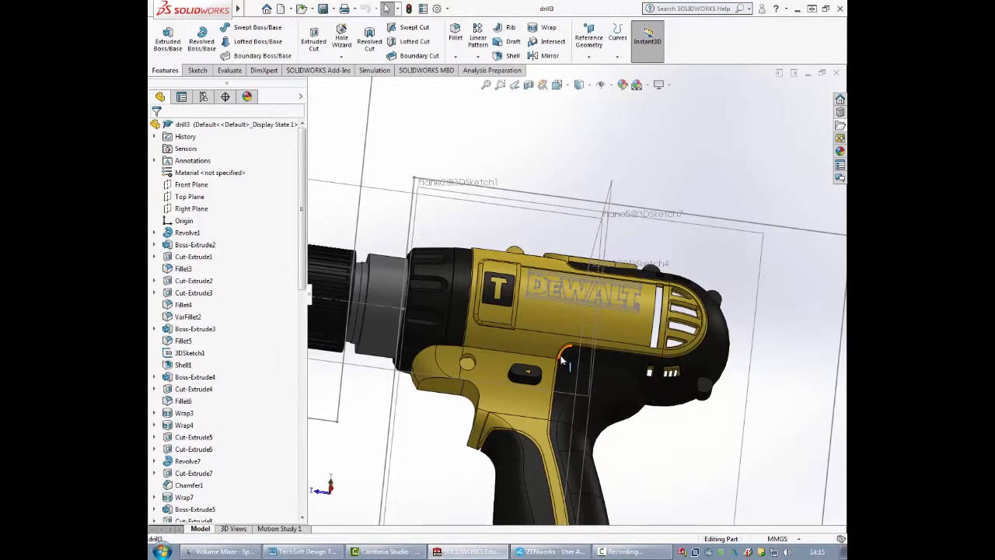
{"action": "mouse_move", "coordinate": [569, 359]}
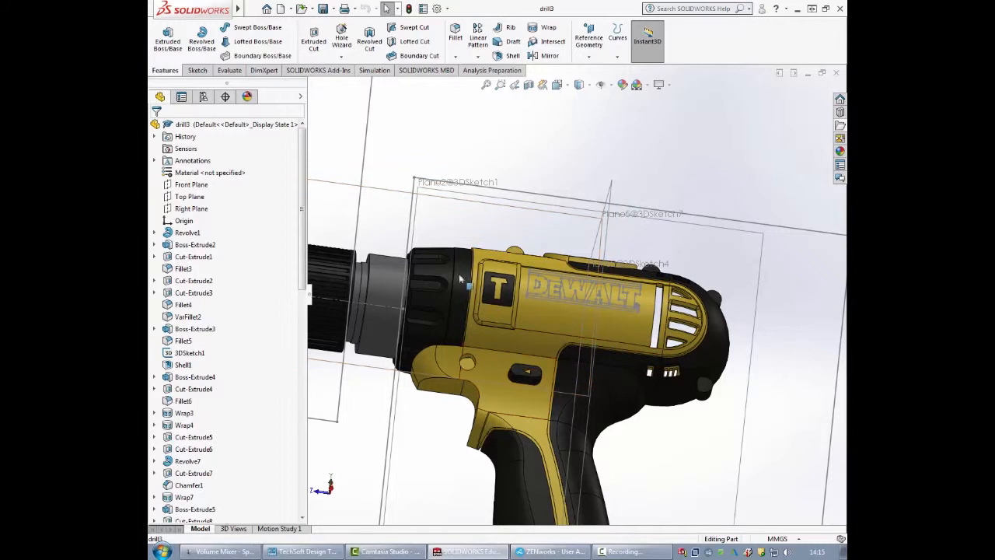
{"action": "mouse_move", "coordinate": [500, 297]}
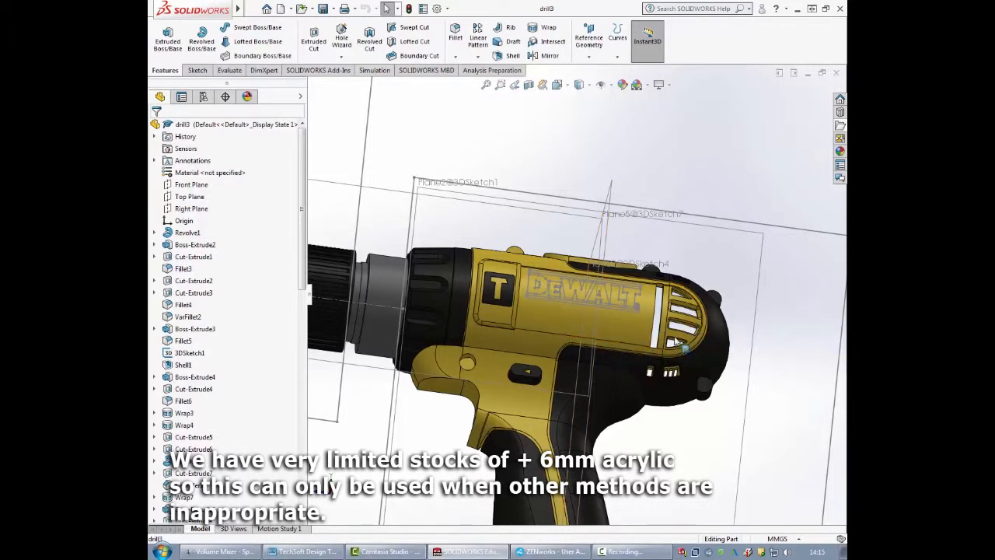
{"action": "mouse_move", "coordinate": [678, 344]}
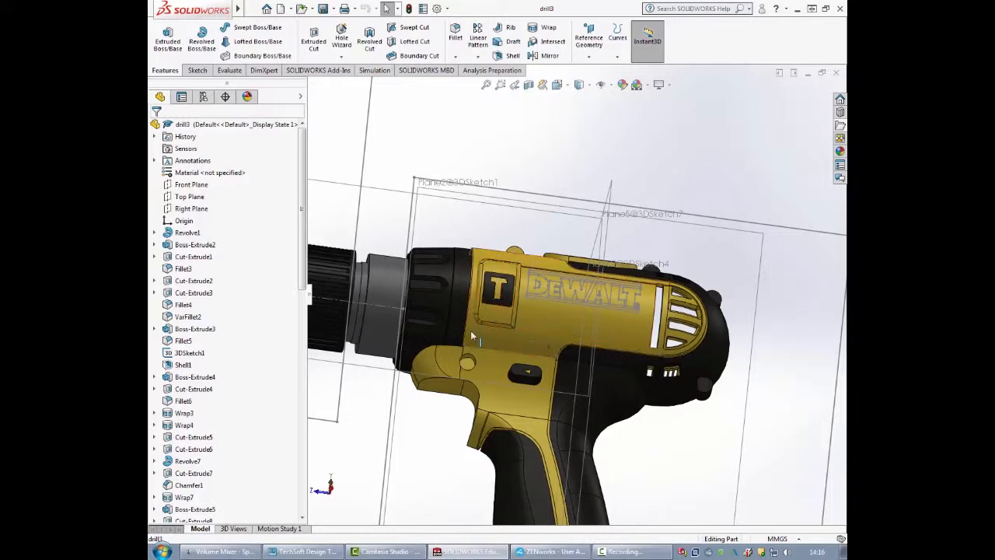
{"action": "mouse_move", "coordinate": [504, 319]}
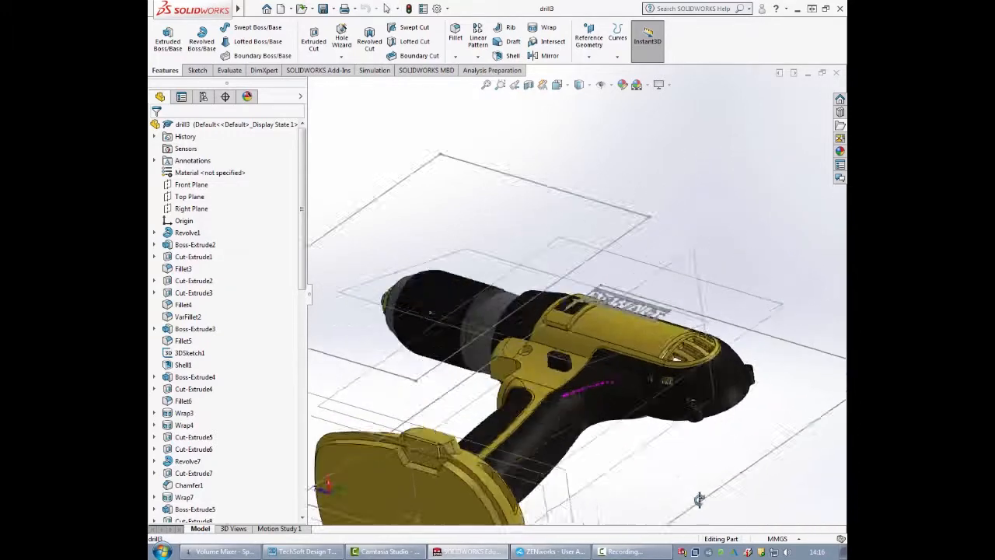
{"action": "left_click_drag", "start_coordinate": [697, 498], "coordinate": [669, 397]}
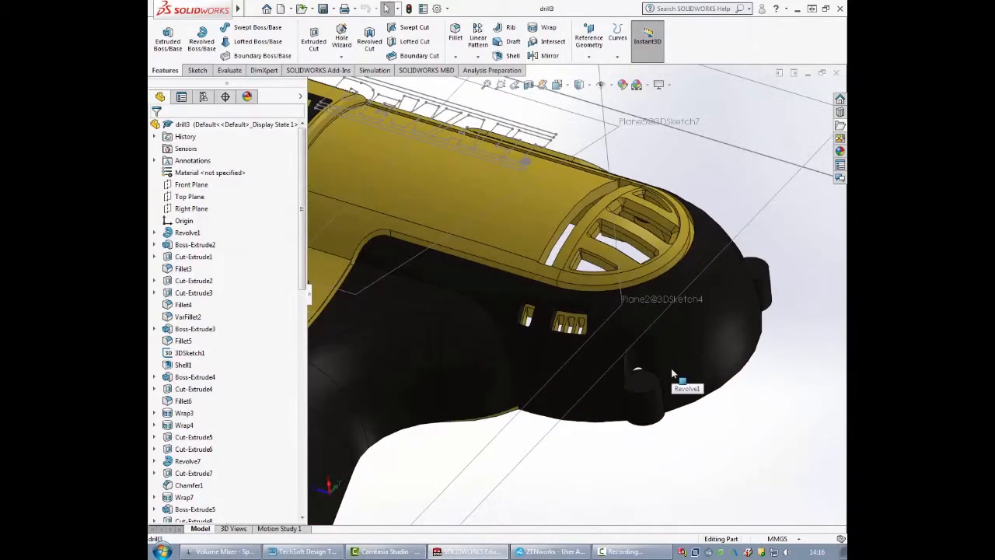
{"action": "left_click_drag", "start_coordinate": [671, 370], "coordinate": [634, 267]}
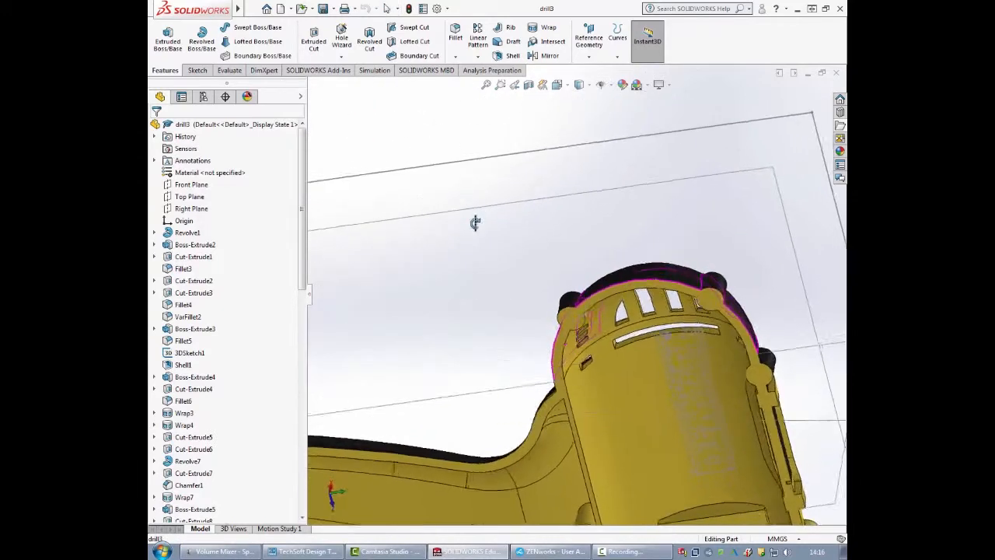
{"action": "left_click_drag", "start_coordinate": [474, 224], "coordinate": [544, 287]}
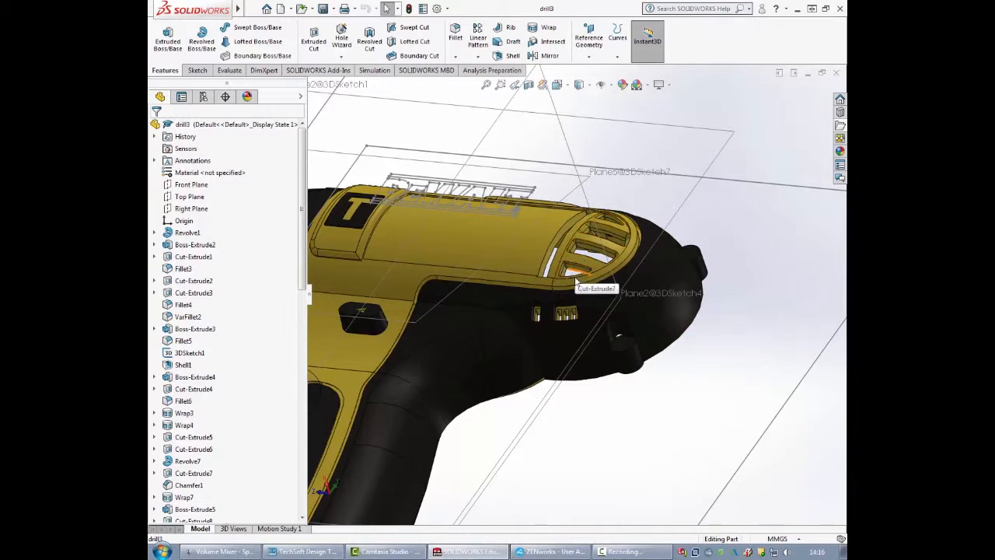
{"action": "mouse_move", "coordinate": [467, 305]}
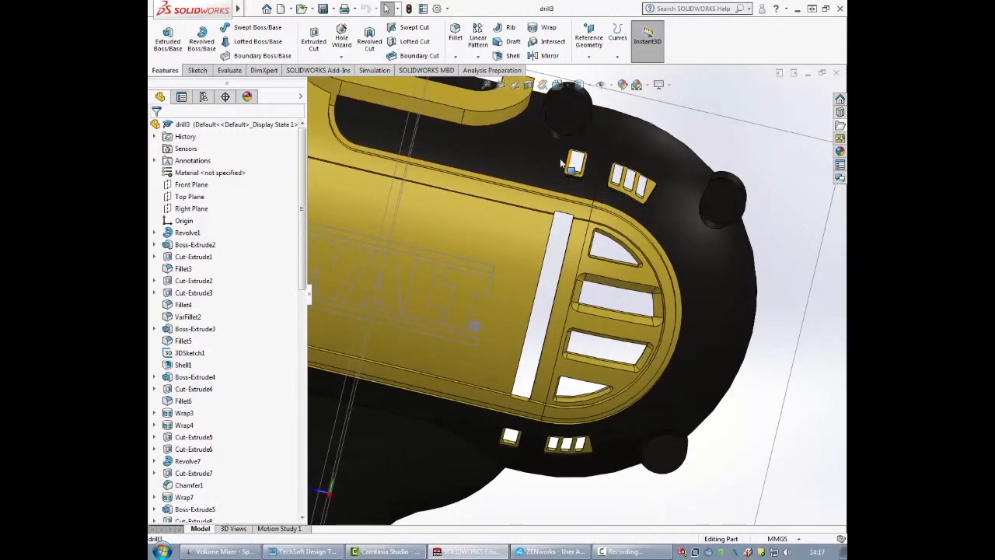
{"action": "left_click_drag", "start_coordinate": [572, 163], "coordinate": [591, 184]}
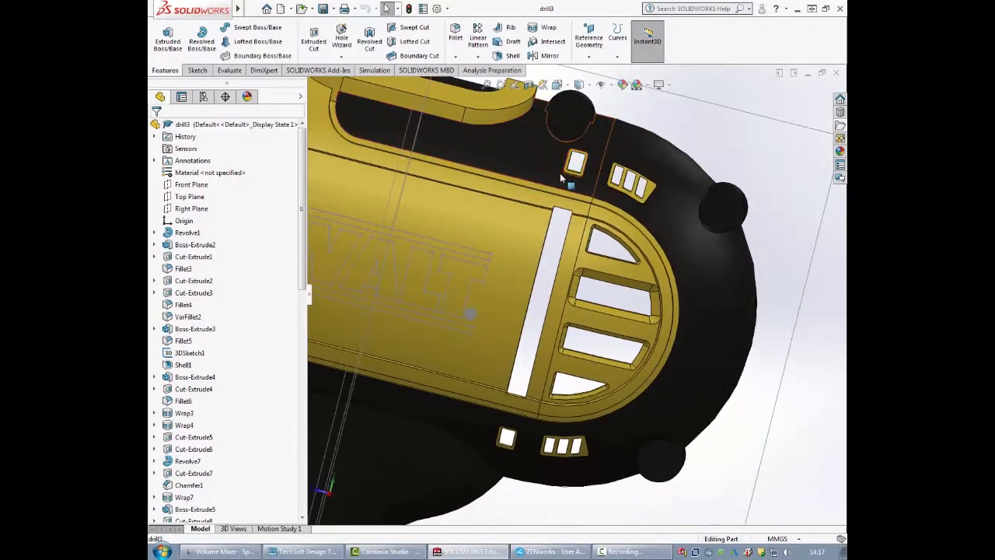
{"action": "left_click_drag", "start_coordinate": [560, 178], "coordinate": [699, 187]}
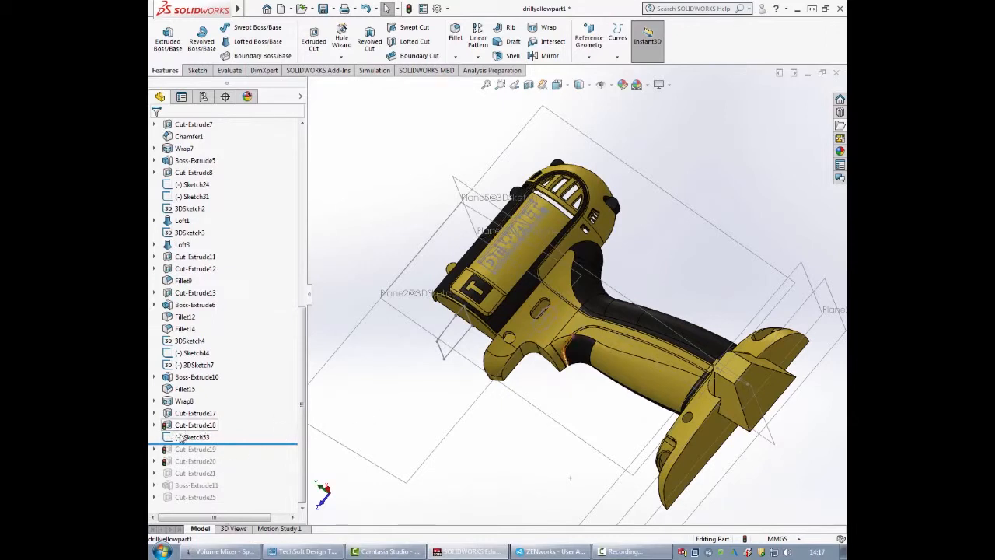
{"action": "left_click", "coordinate": [193, 437]}
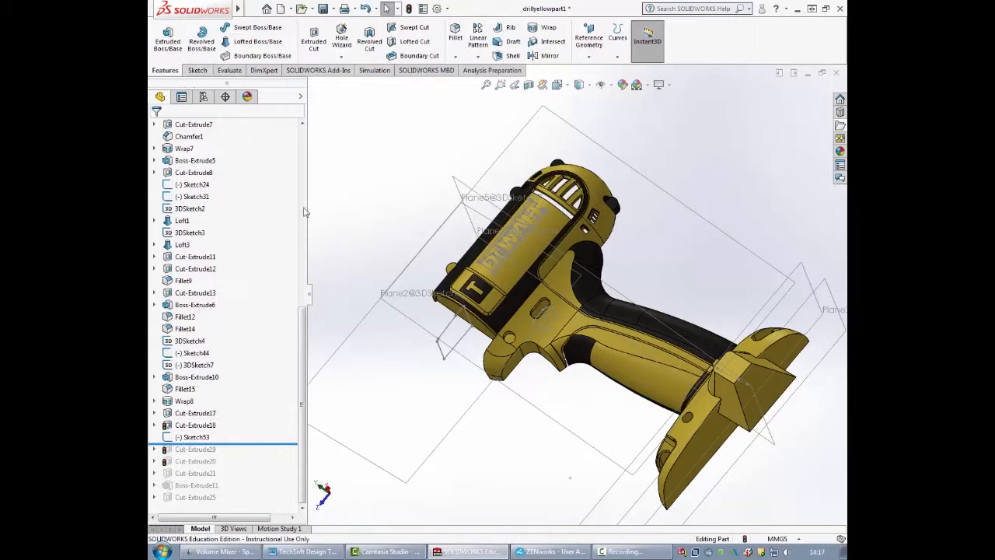
{"action": "mouse_move", "coordinate": [474, 386]}
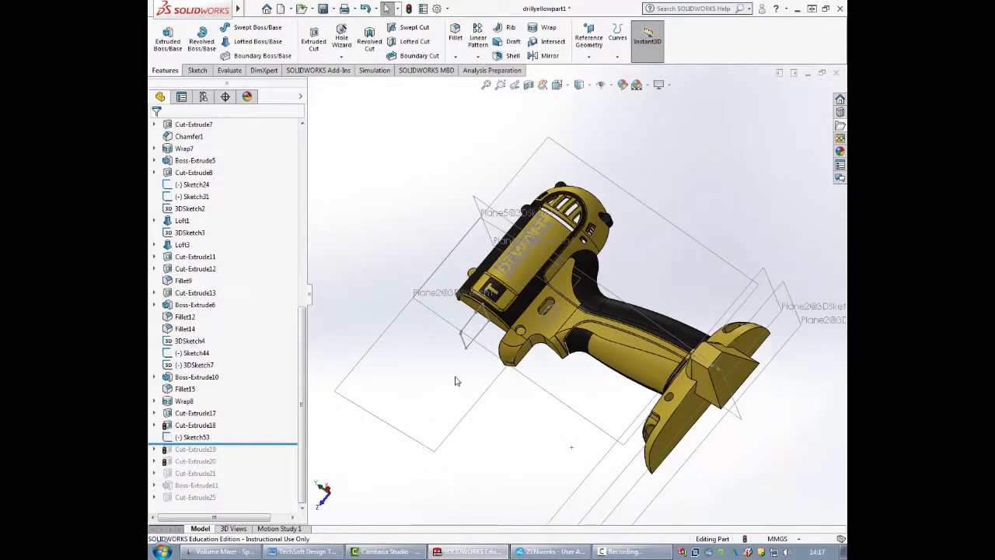
{"action": "left_click_drag", "start_coordinate": [457, 381], "coordinate": [619, 438]}
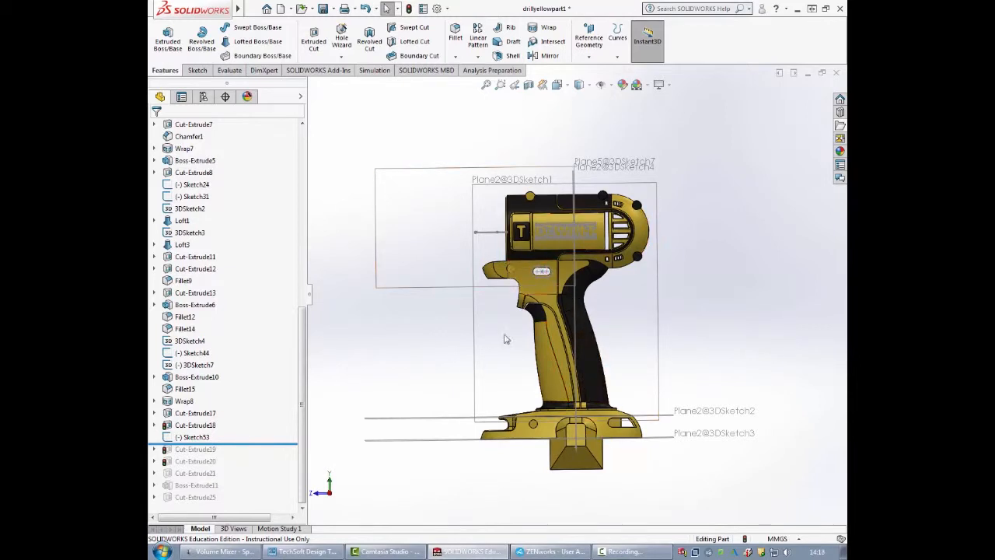
- Roll the feature history forward through Cut-Extrude20, leaving a thin handle slice
{"action": "left_click", "coordinate": [196, 437]}
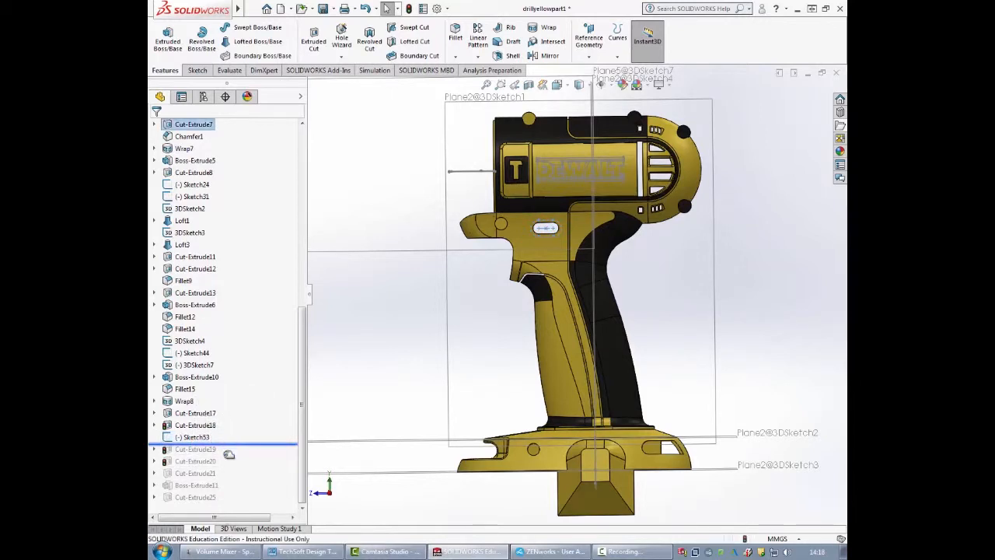
{"action": "left_click", "coordinate": [194, 448]}
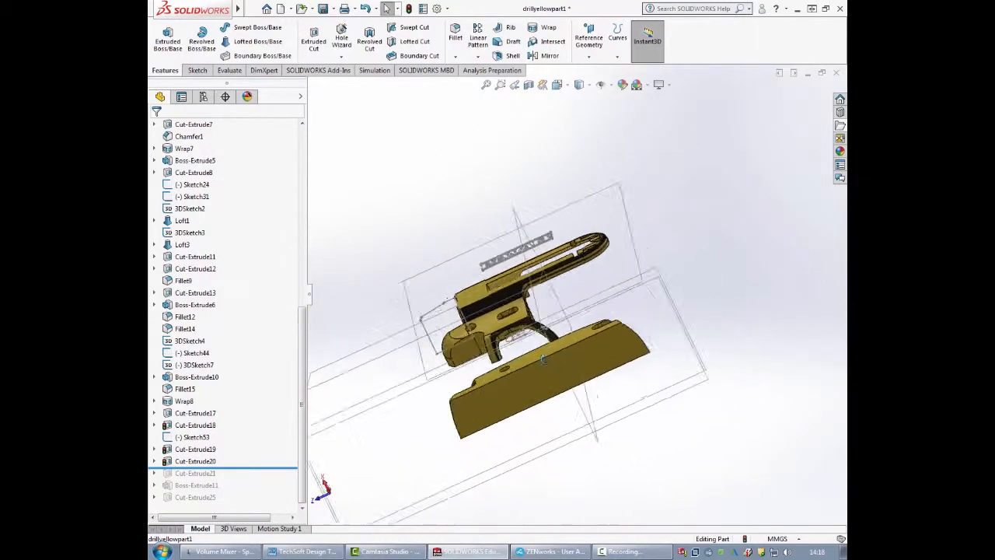
- Orbit the sliced drill section to inspect its length, top and hollow interior
{"action": "left_click_drag", "start_coordinate": [529, 311], "coordinate": [482, 397]}
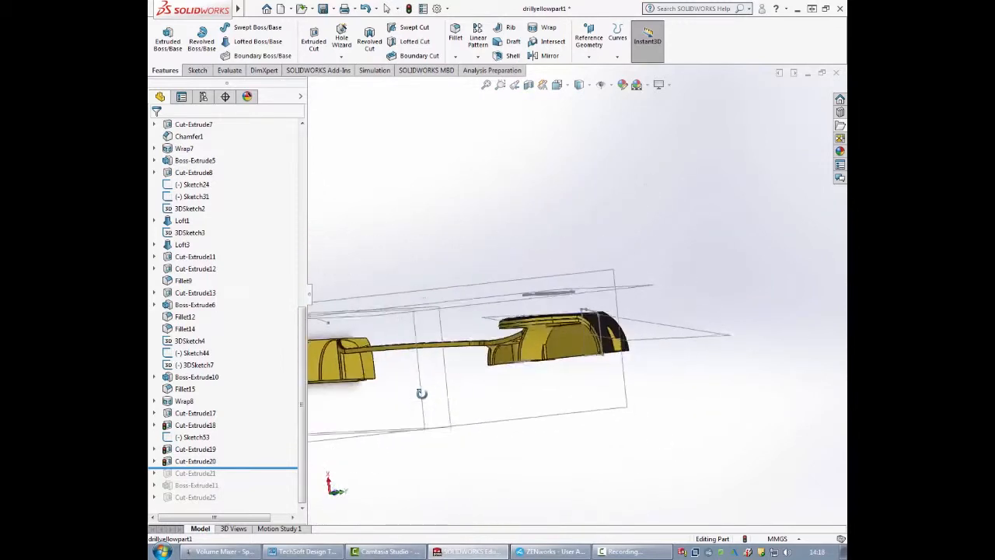
{"action": "left_click_drag", "start_coordinate": [421, 392], "coordinate": [463, 410]}
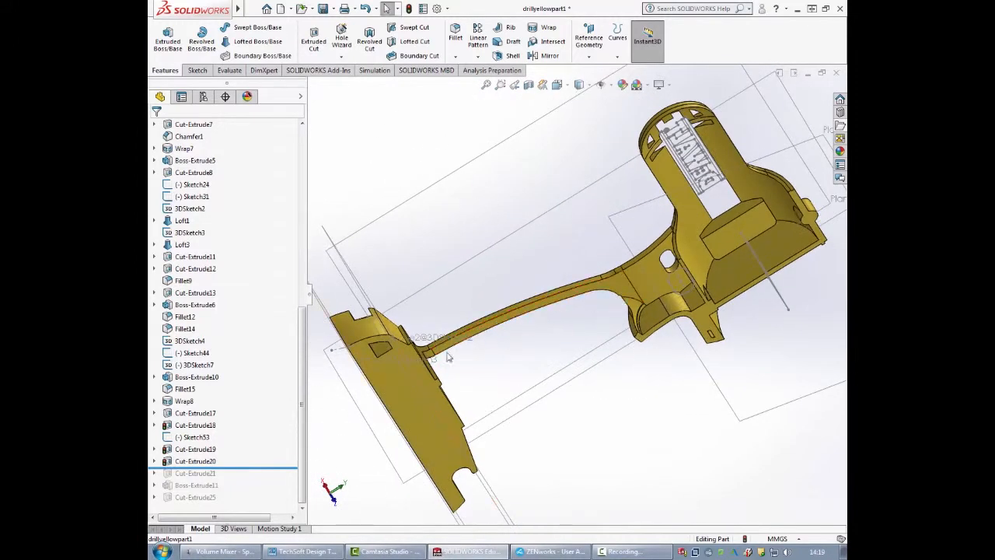
{"action": "left_click_drag", "start_coordinate": [448, 356], "coordinate": [498, 241]}
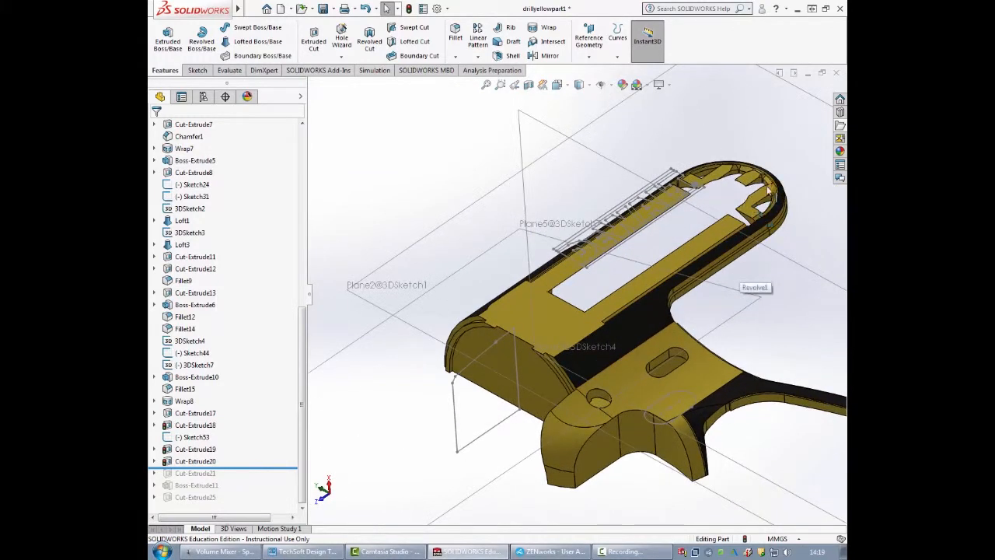
{"action": "mouse_move", "coordinate": [450, 379]}
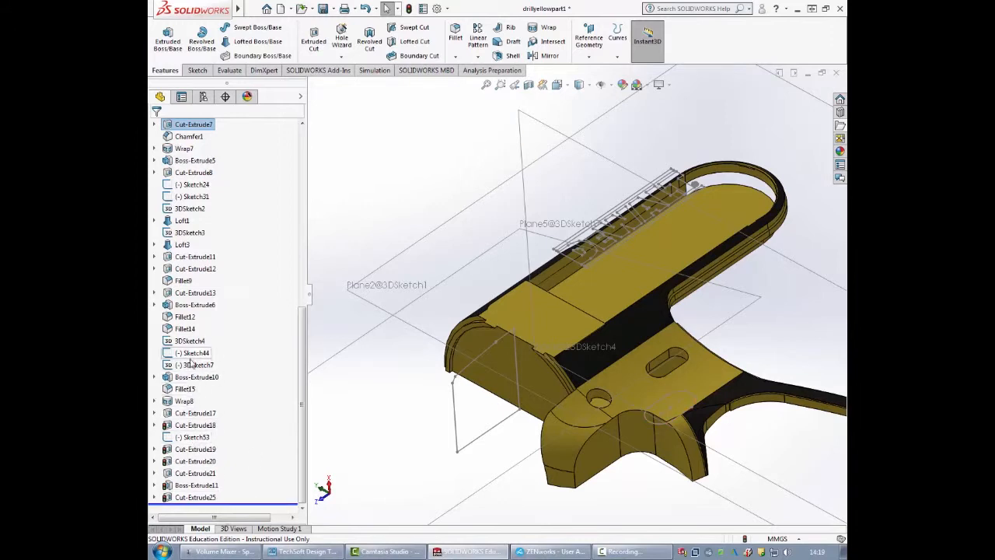
{"action": "left_click", "coordinate": [195, 364]}
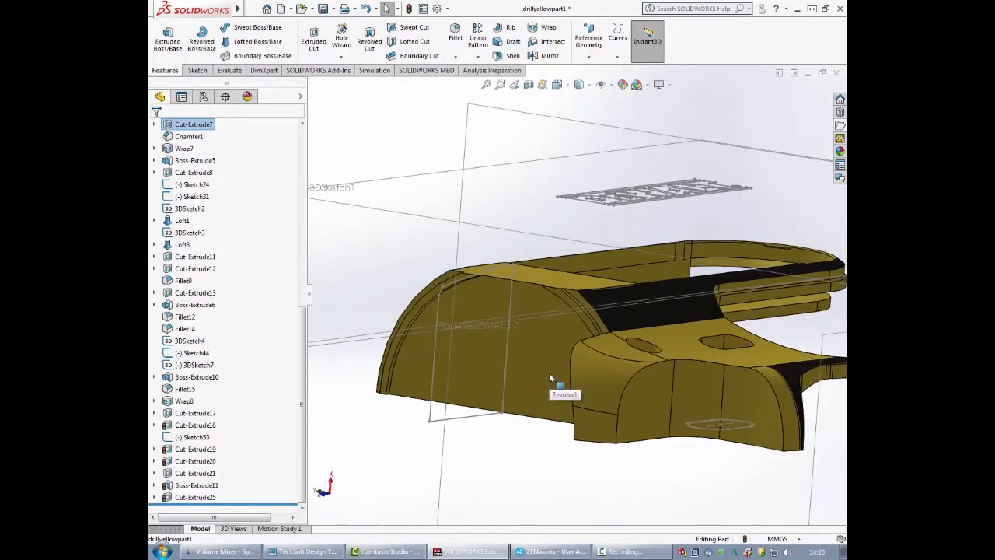
{"action": "left_click_drag", "start_coordinate": [551, 378], "coordinate": [411, 395]}
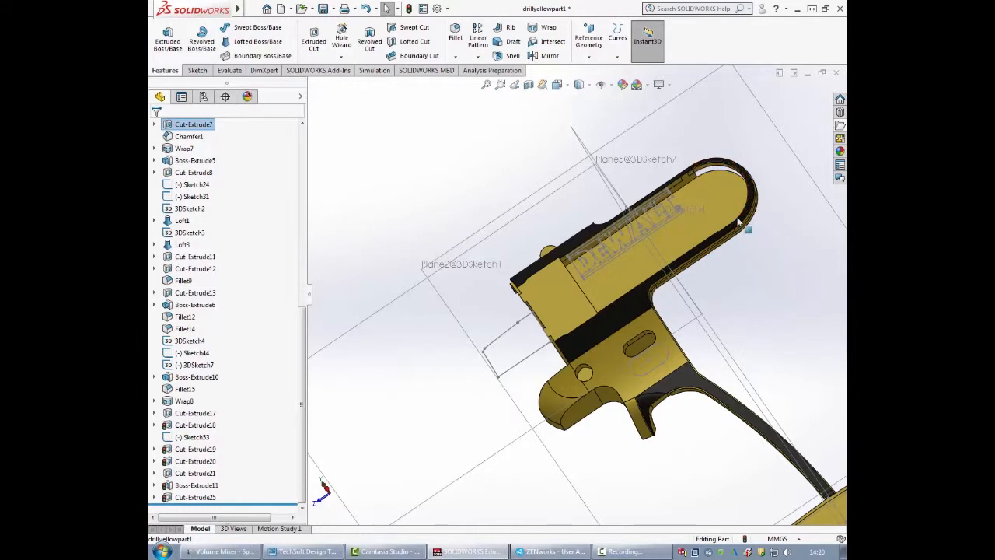
{"action": "mouse_move", "coordinate": [694, 295]}
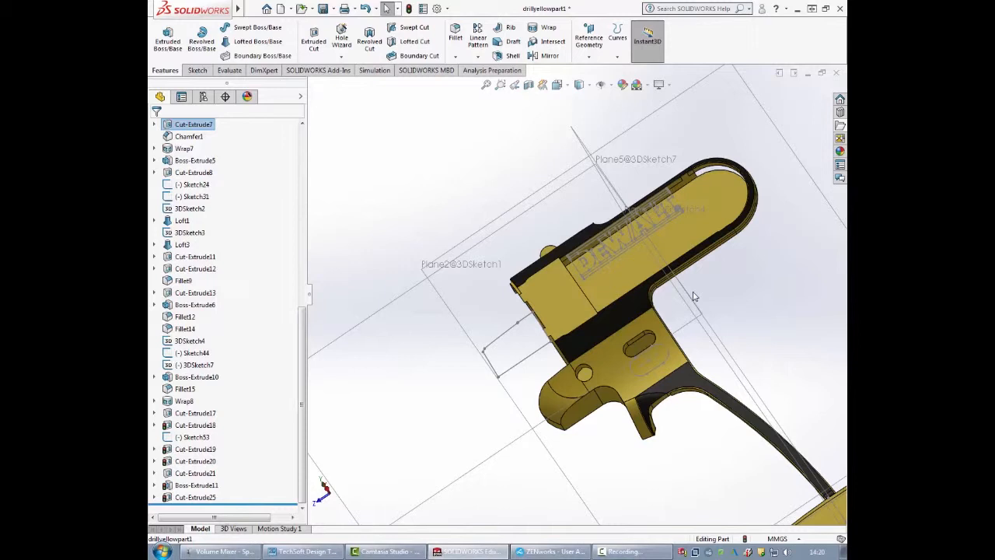
{"action": "mouse_move", "coordinate": [688, 302]}
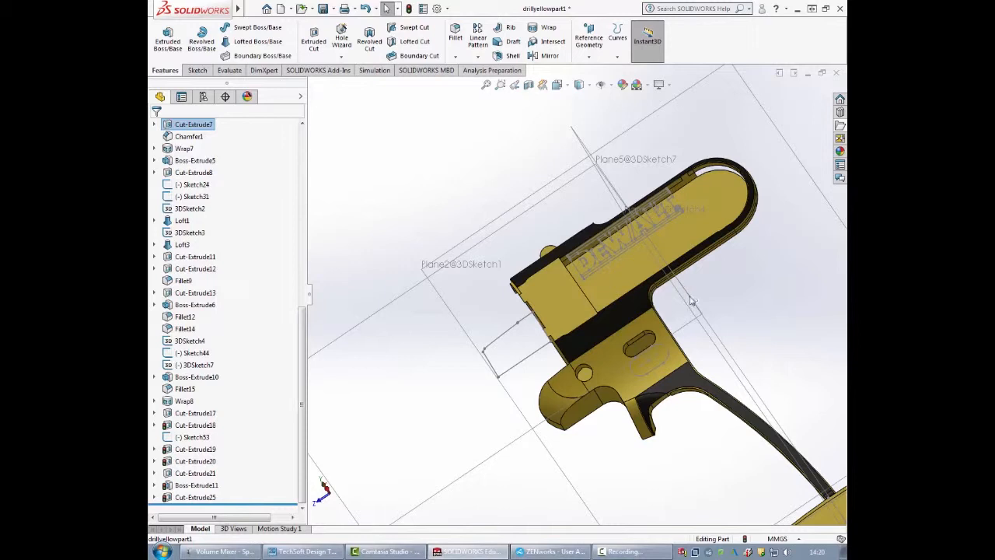
{"action": "left_click_drag", "start_coordinate": [692, 298], "coordinate": [640, 397]}
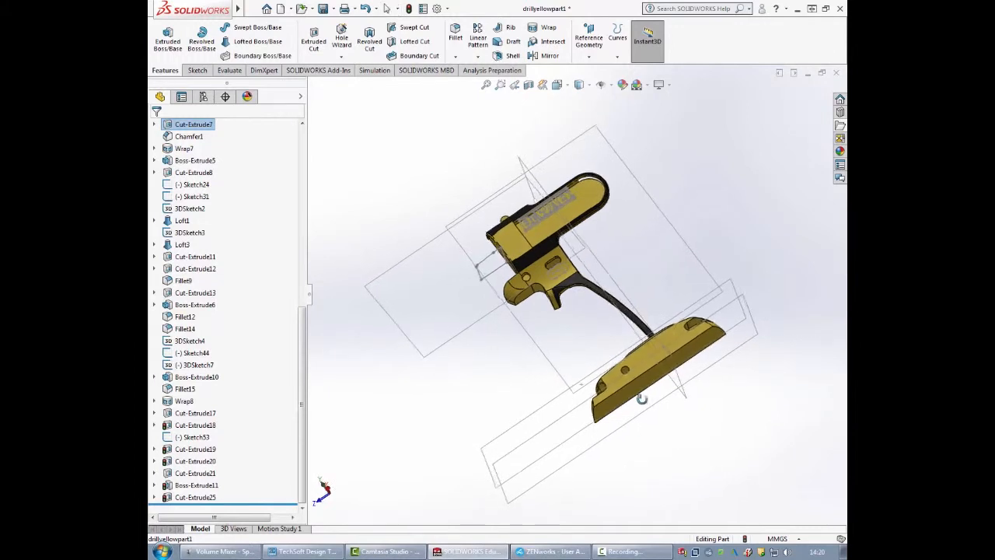
{"action": "left_click_drag", "start_coordinate": [641, 396], "coordinate": [656, 438]}
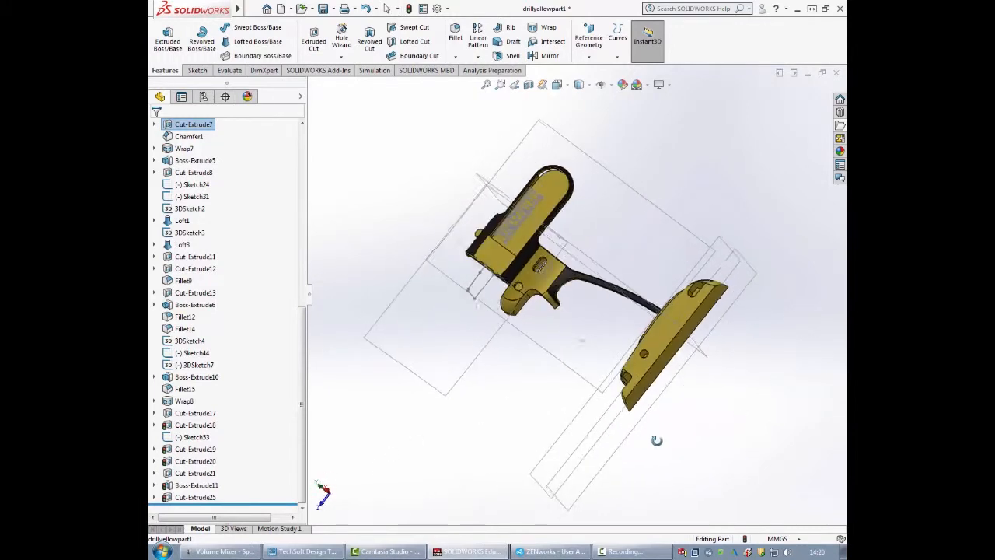
{"action": "left_click", "coordinate": [258, 9]}
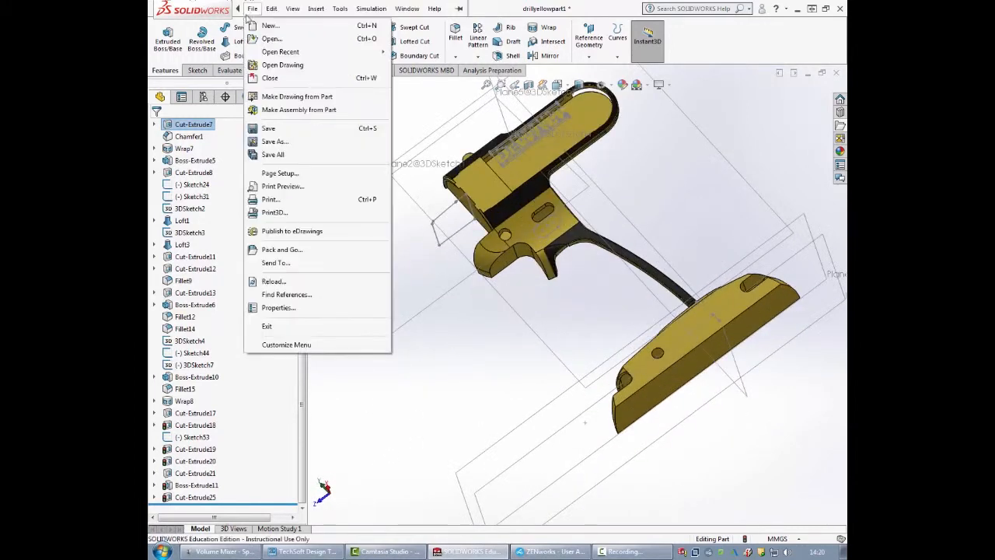
{"action": "mouse_move", "coordinate": [298, 140]}
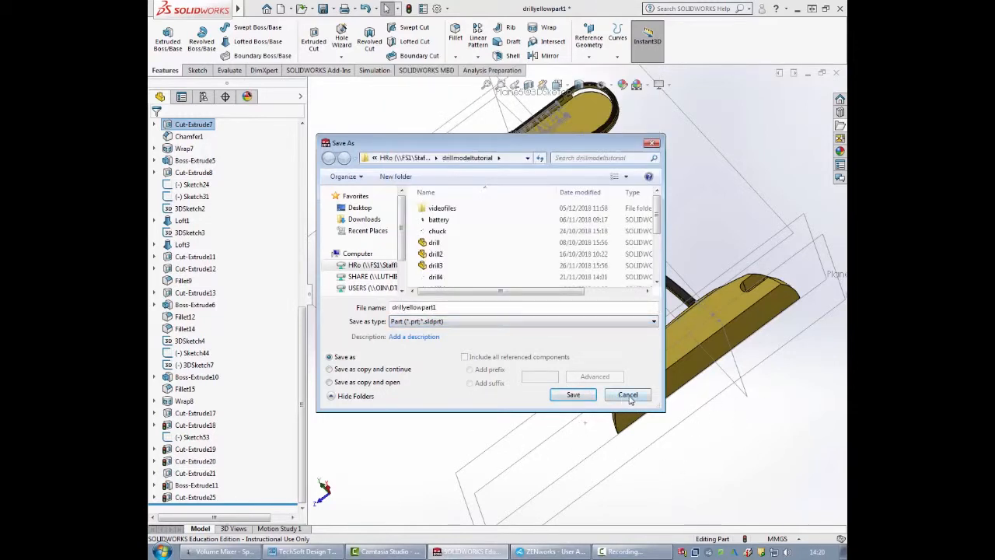
{"action": "left_click", "coordinate": [628, 395]}
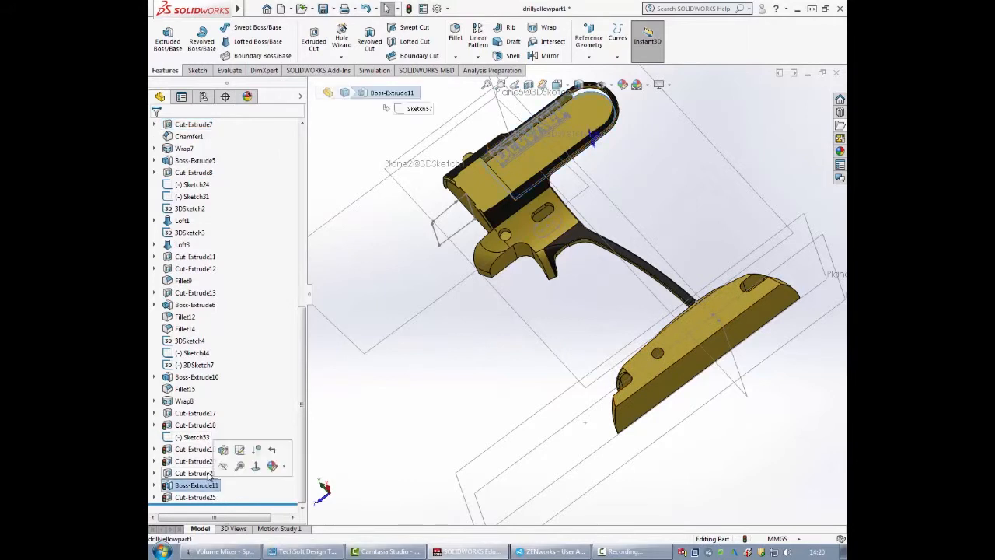
- Select Cut-Extrude20 in the tree and bring up its edit options
{"action": "left_click", "coordinate": [195, 460]}
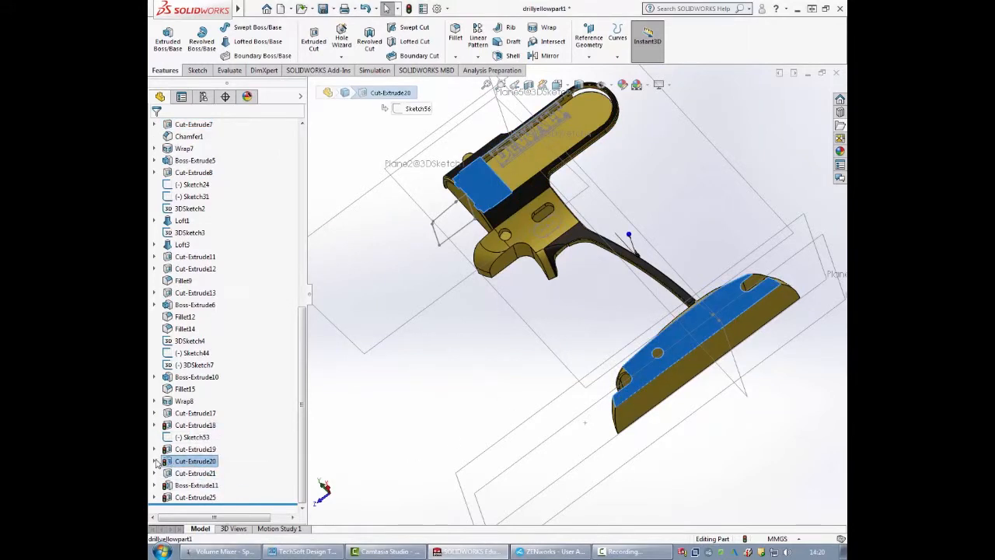
{"action": "right_click", "coordinate": [196, 460]}
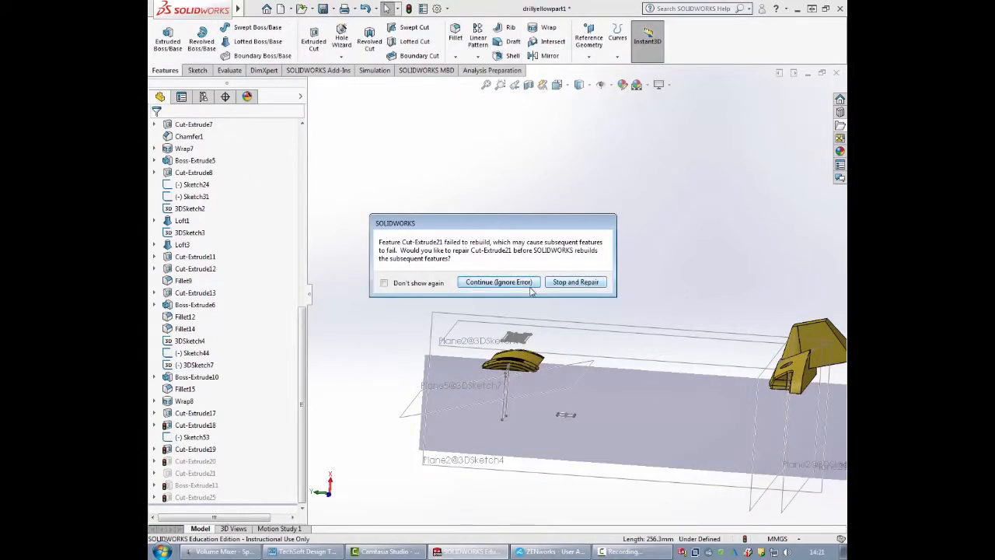
- Continue past the rebuild error and close the What's Wrong list, keeping the small head fragment
{"action": "left_click", "coordinate": [498, 281]}
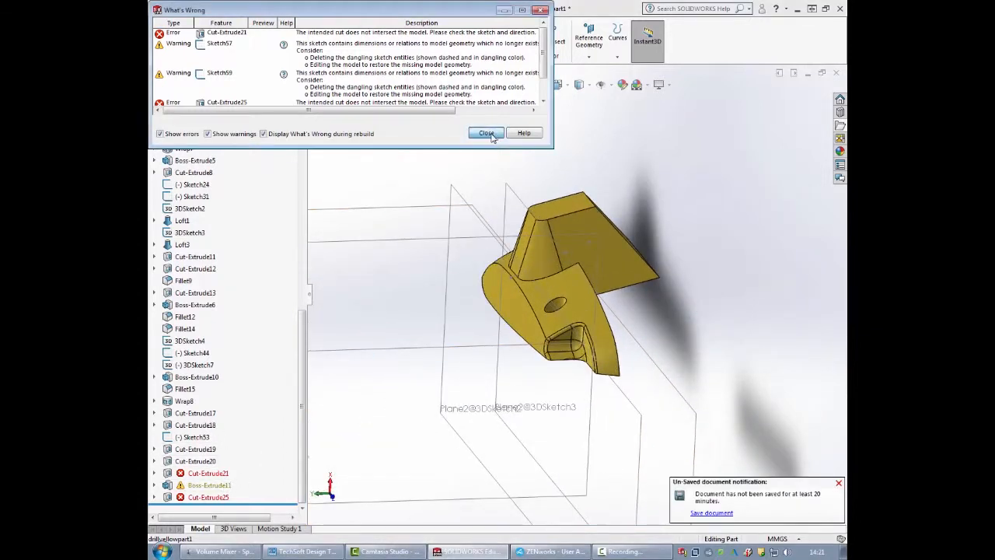
{"action": "left_click", "coordinate": [485, 134]}
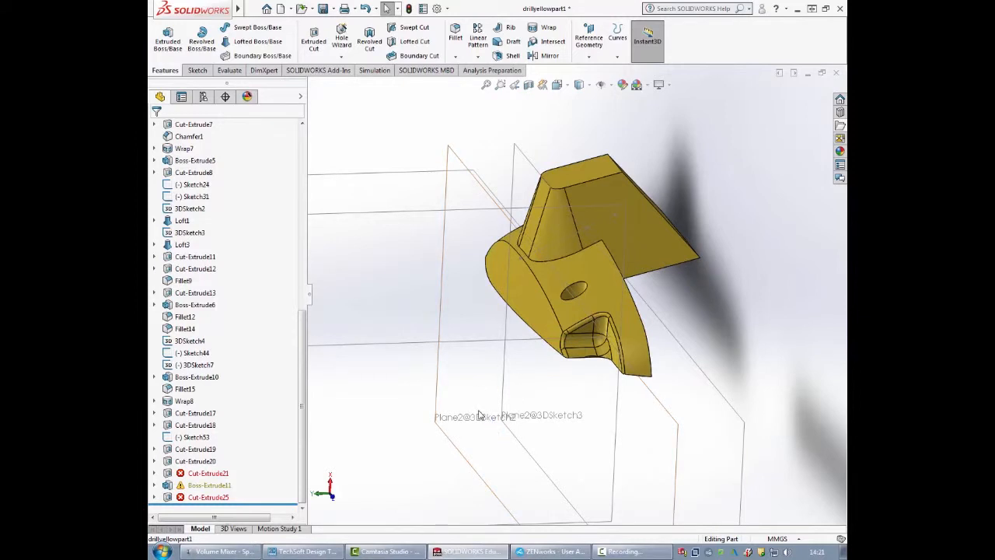
{"action": "mouse_move", "coordinate": [289, 376]}
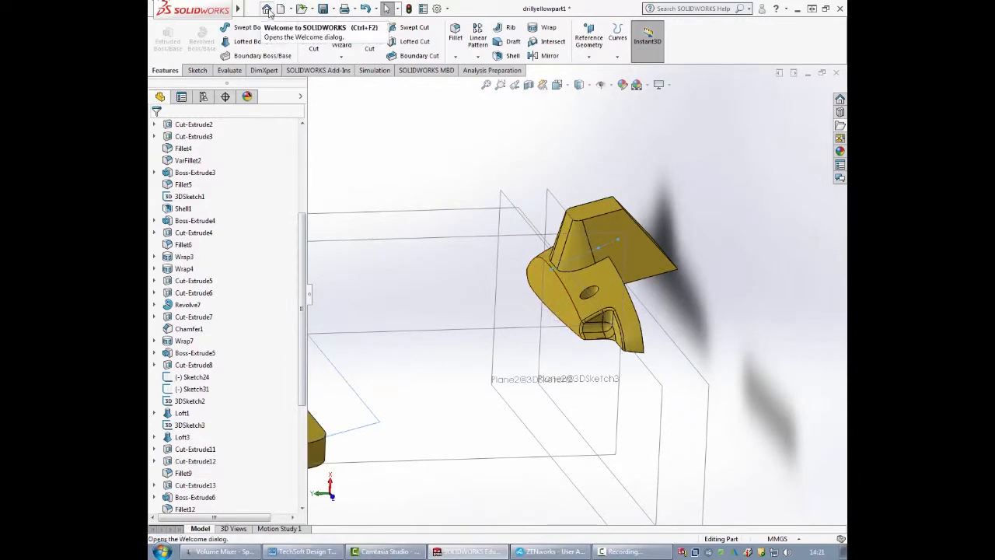
{"action": "scroll", "scroll_direction": "down", "scroll_amount": 3}
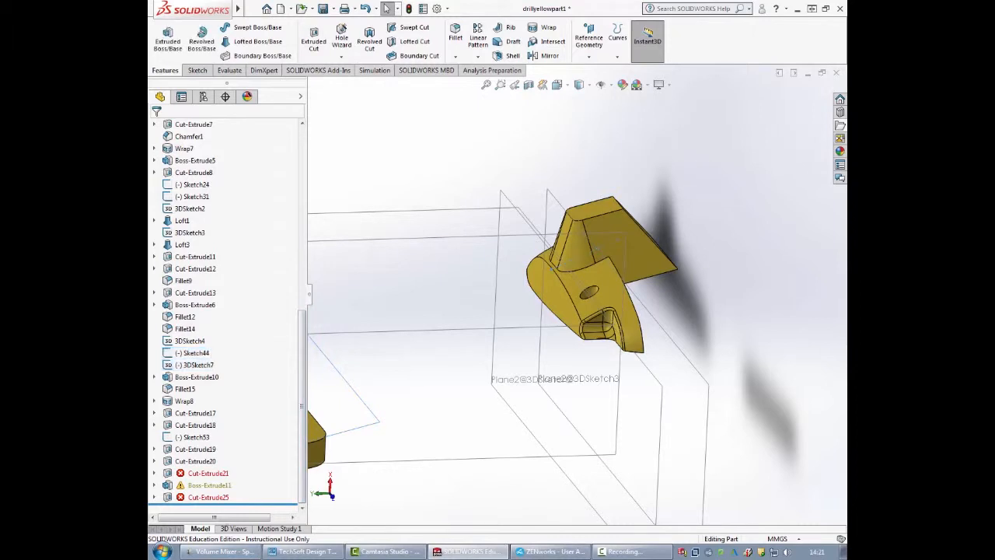
{"action": "mouse_move", "coordinate": [796, 9]}
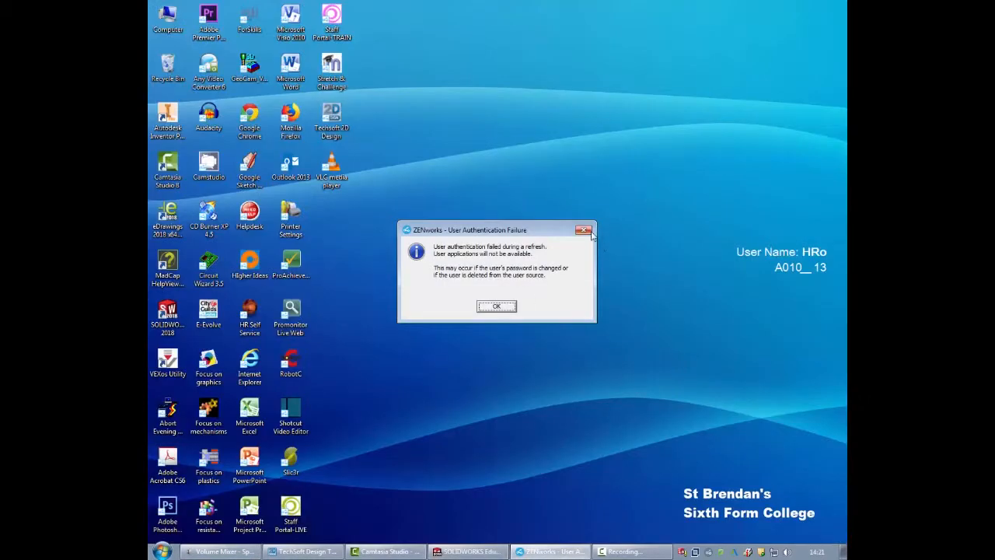
- Dismiss the authentication message and load drillblackpart.STL onto the plate
{"action": "left_click", "coordinate": [496, 304]}
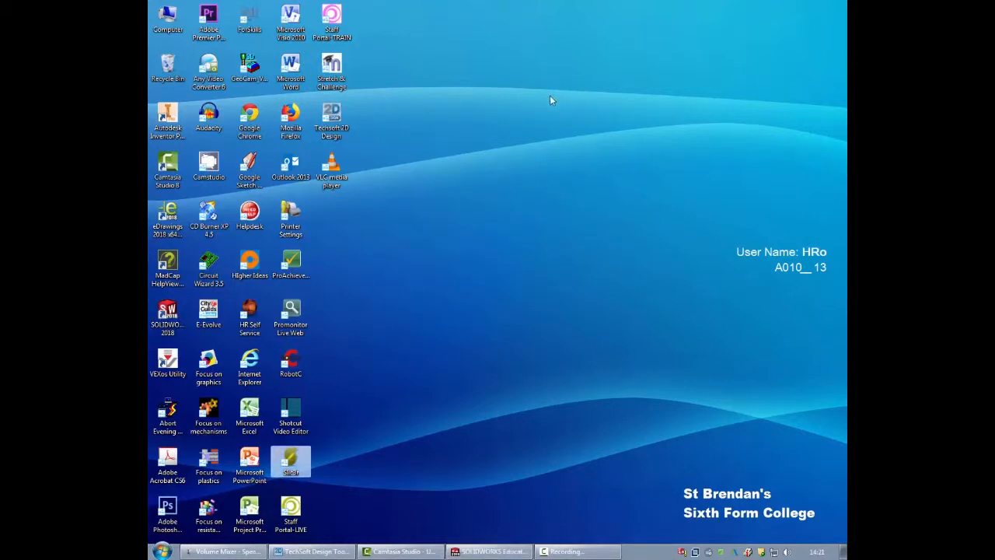
{"action": "mouse_move", "coordinate": [522, 134]}
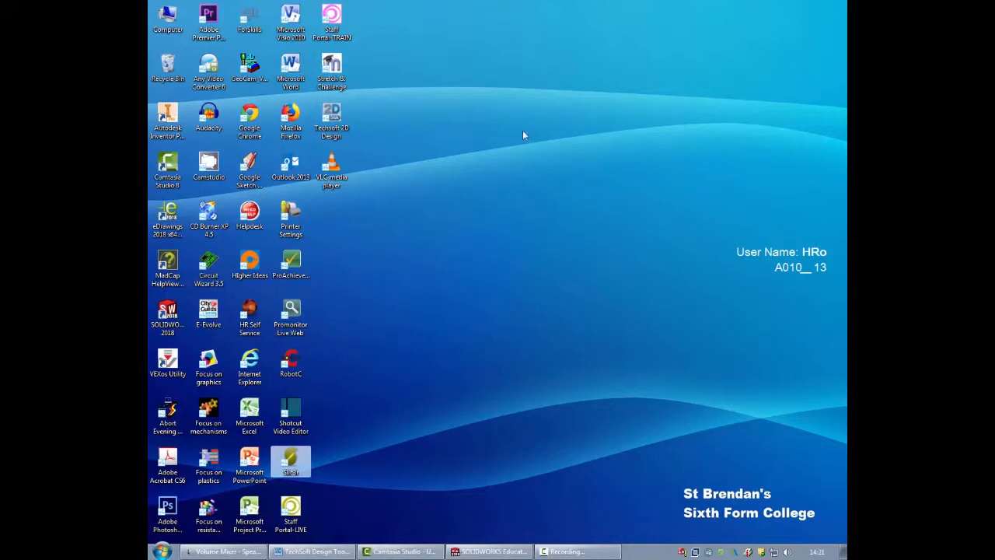
{"action": "mouse_move", "coordinate": [521, 140]}
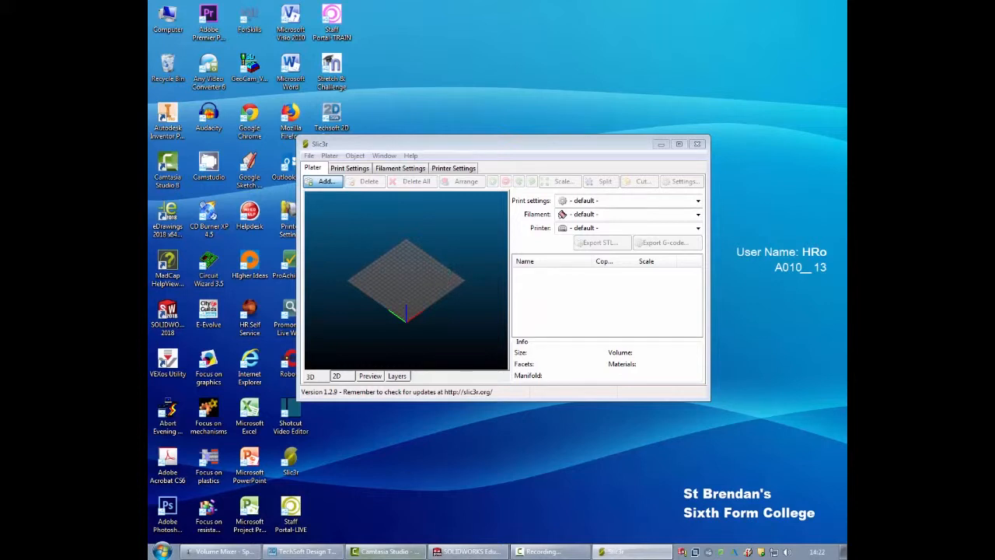
{"action": "left_click", "coordinate": [324, 180]}
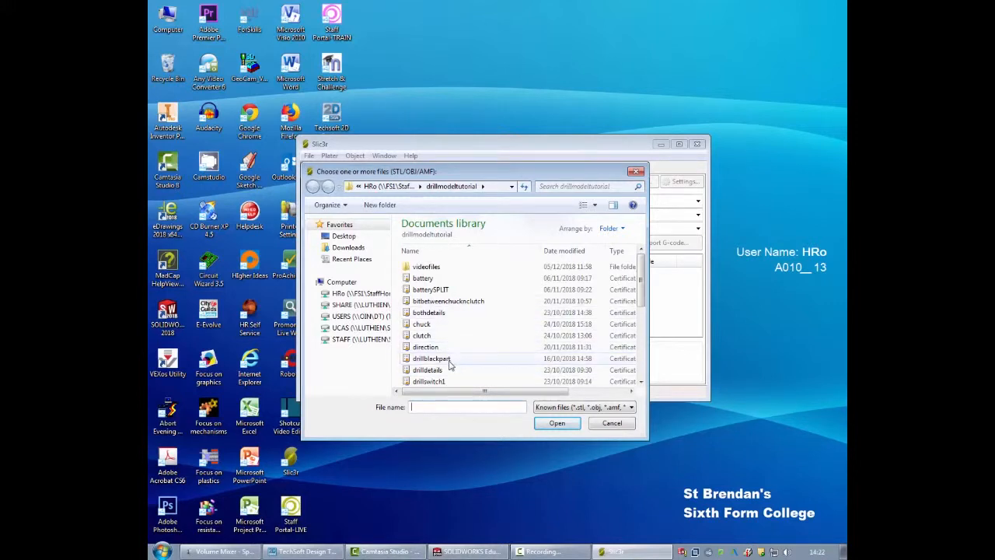
{"action": "left_click", "coordinate": [557, 423]}
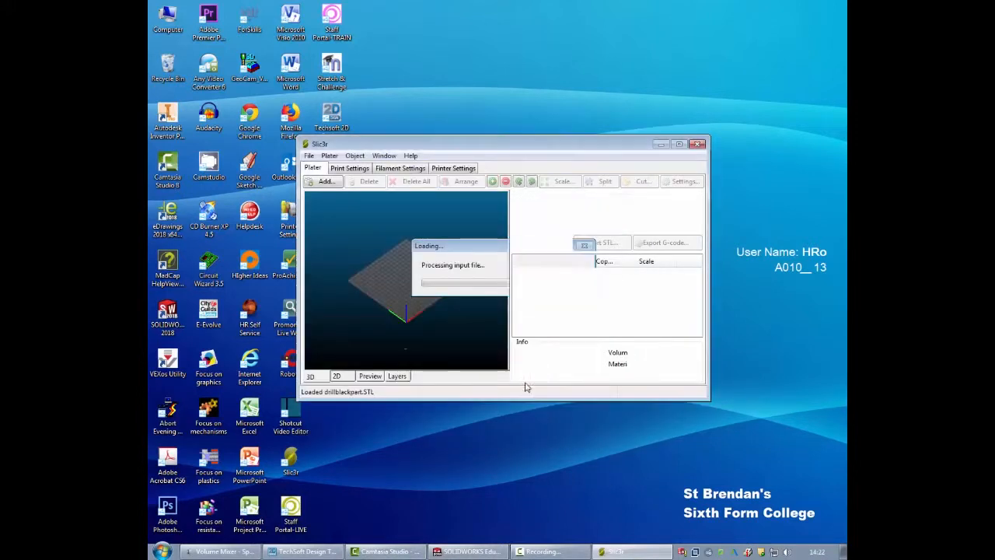
- Rotate the black part around the Y axis so it lies flat, and maximise the window
{"action": "right_click", "coordinate": [427, 295]}
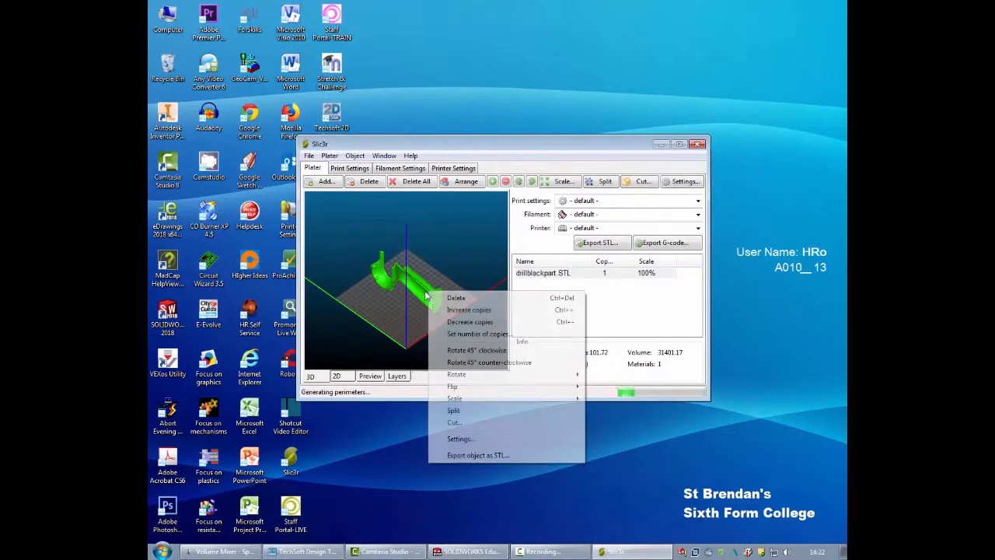
{"action": "mouse_move", "coordinate": [457, 373]}
{"action": "type", "text": "9"}
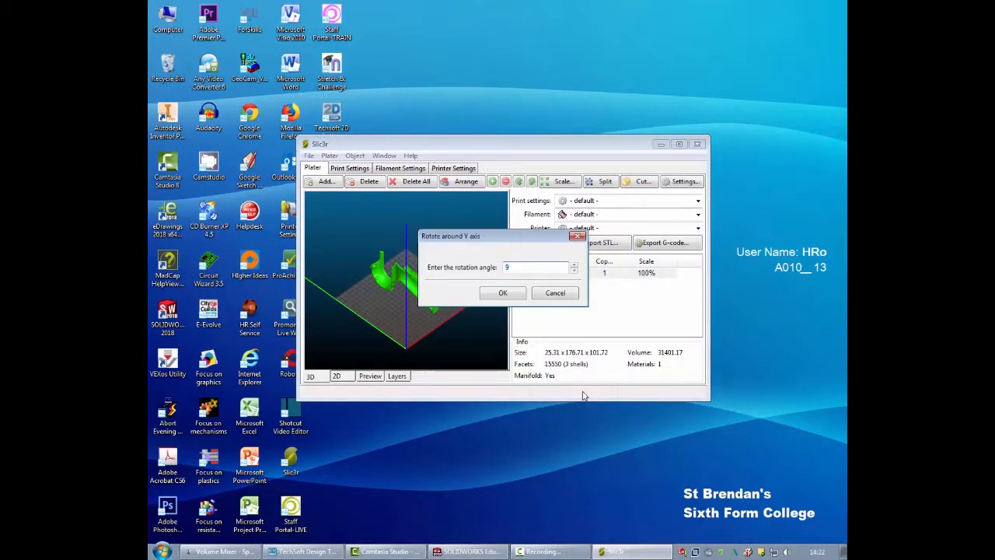
{"action": "left_click", "coordinate": [502, 292]}
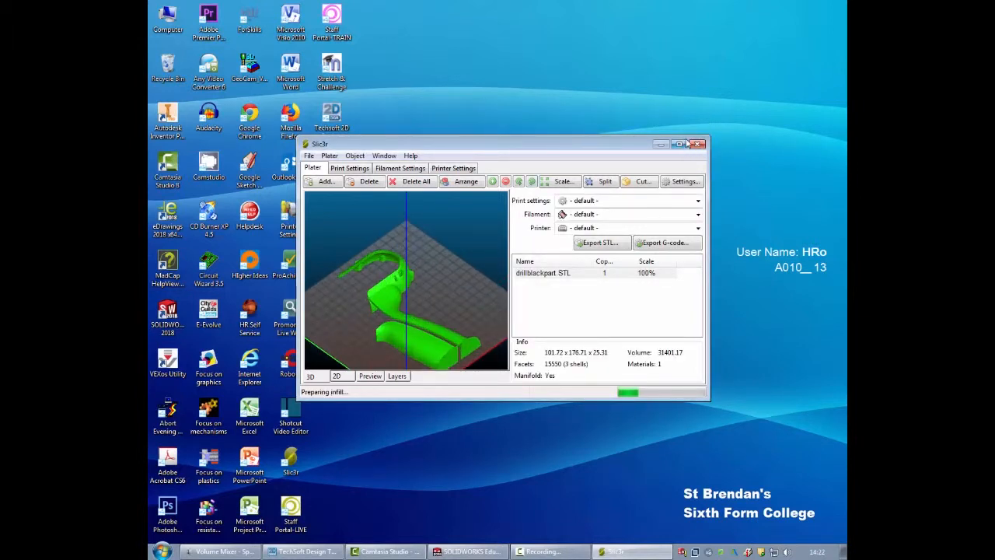
{"action": "left_click", "coordinate": [687, 143]}
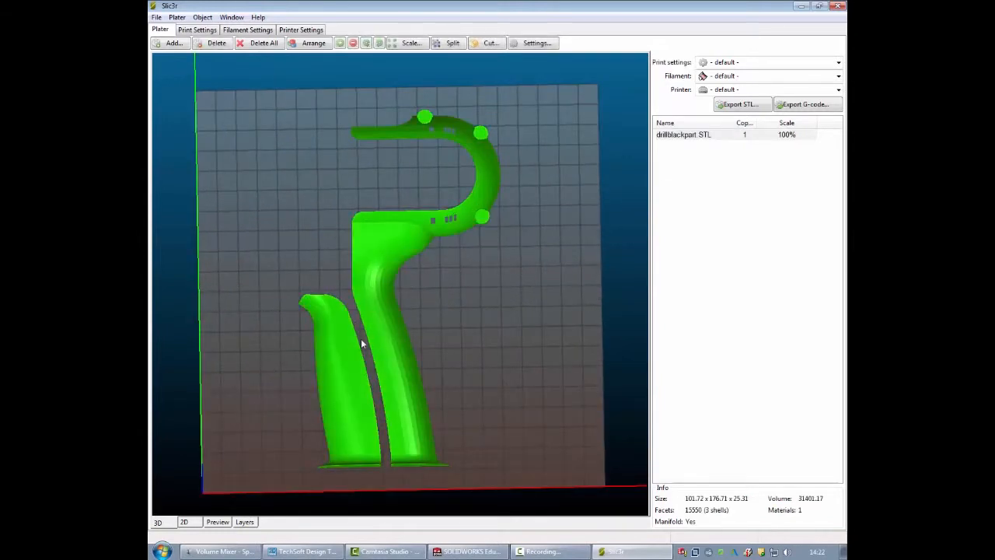
{"action": "mouse_move", "coordinate": [393, 468]}
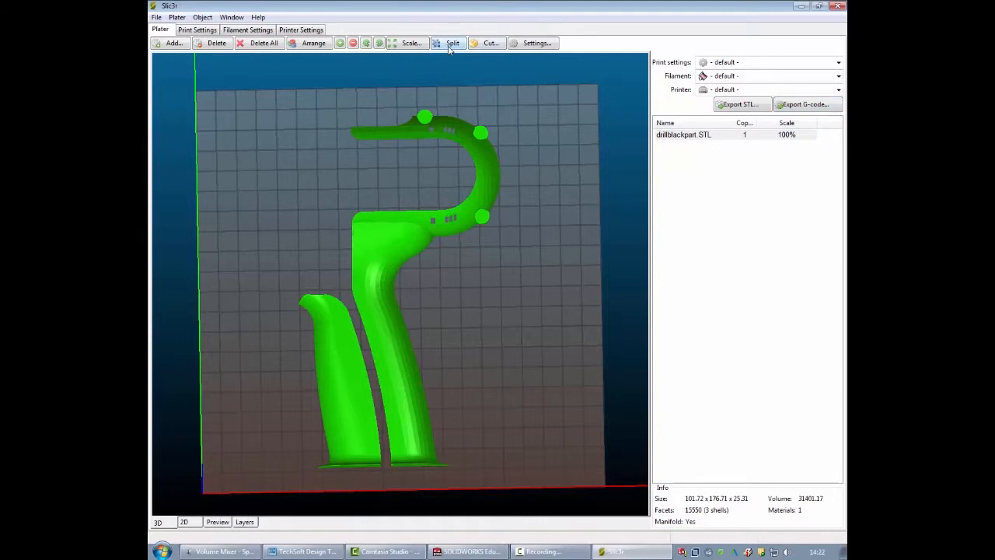
- Split the black part into pieces and delete the zero-volume fragment, leaving two objects
{"action": "left_click", "coordinate": [454, 44]}
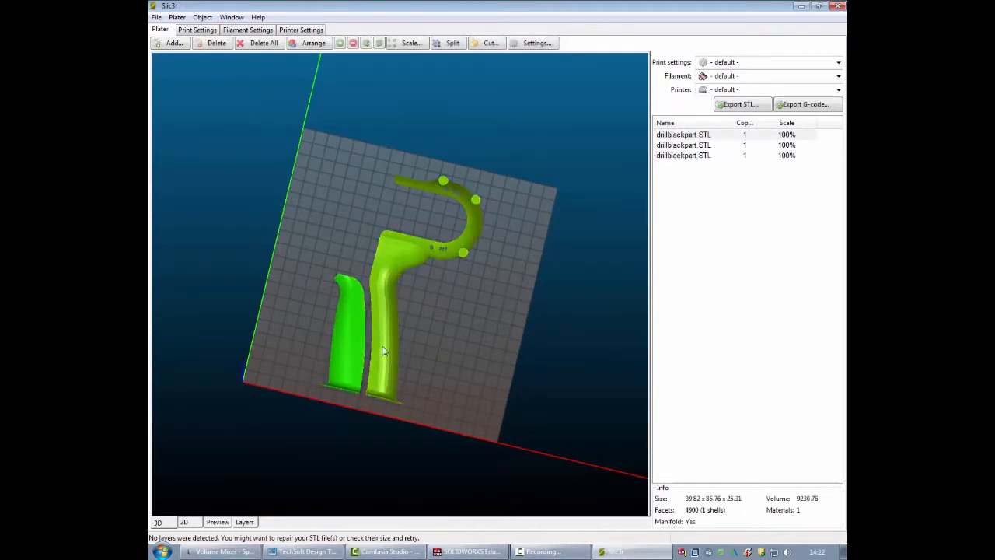
{"action": "left_click", "coordinate": [684, 133]}
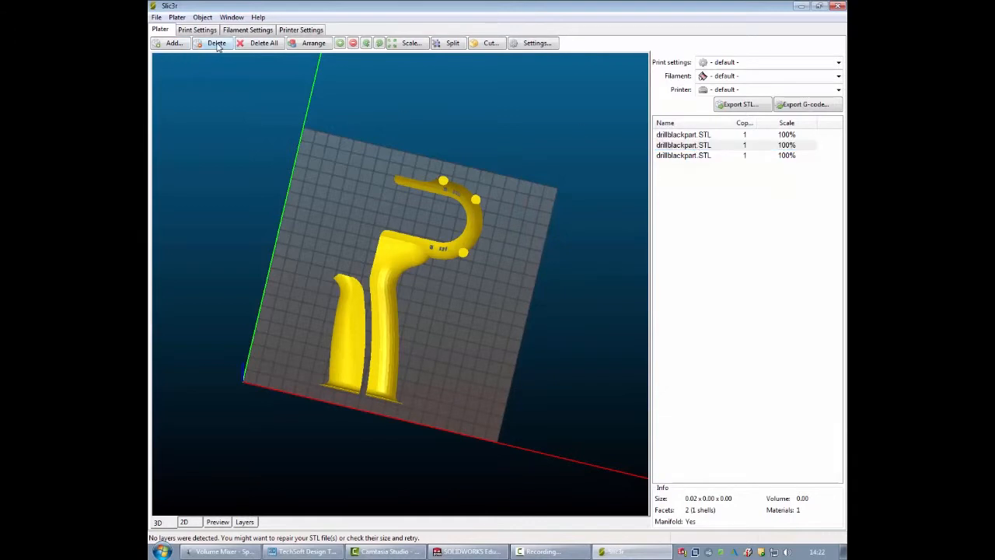
{"action": "left_click", "coordinate": [211, 44]}
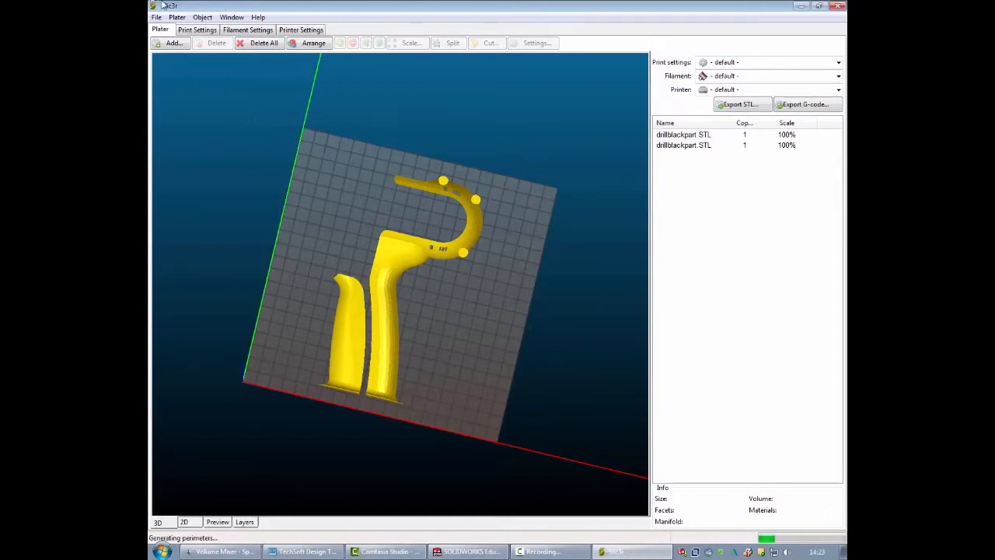
{"action": "left_click", "coordinate": [171, 44]}
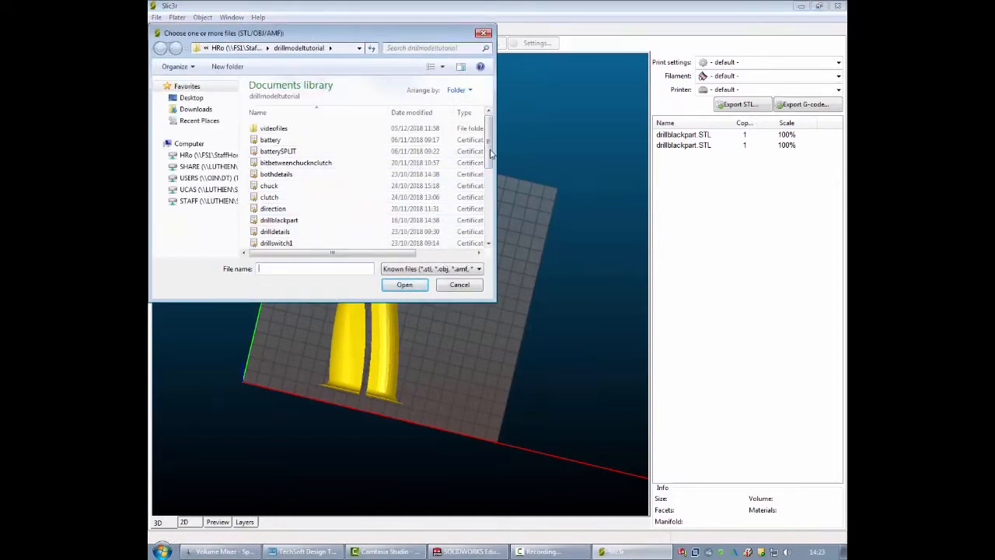
- Load drillyellowpart1.STL as a third object and rotate it around the Y axis to lie flat
{"action": "left_click", "coordinate": [283, 189]}
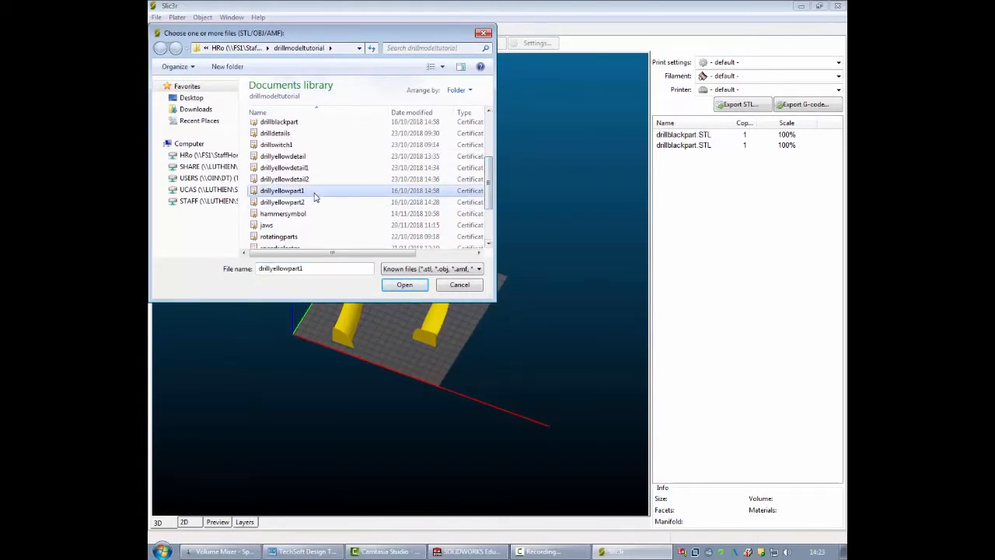
{"action": "left_click", "coordinate": [405, 285]}
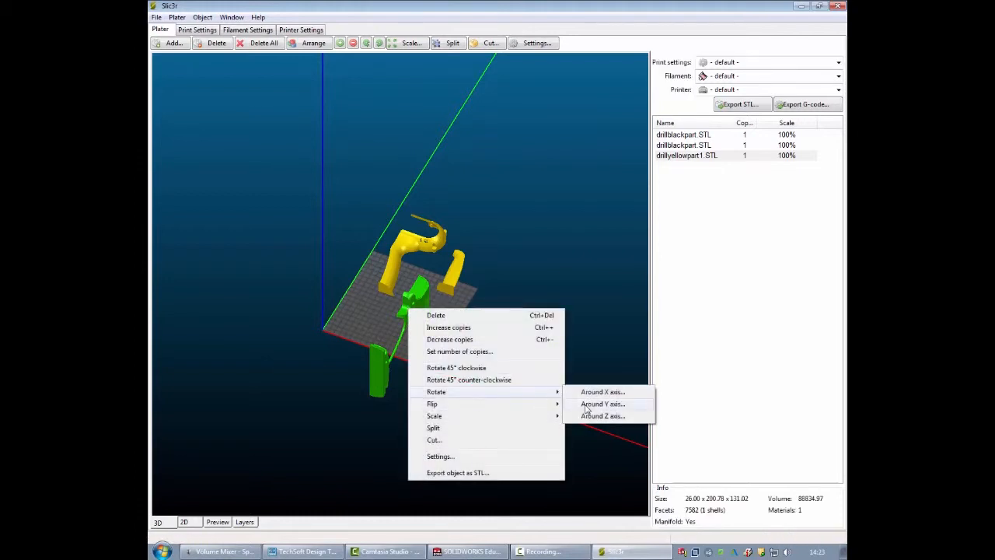
{"action": "left_click", "coordinate": [602, 404]}
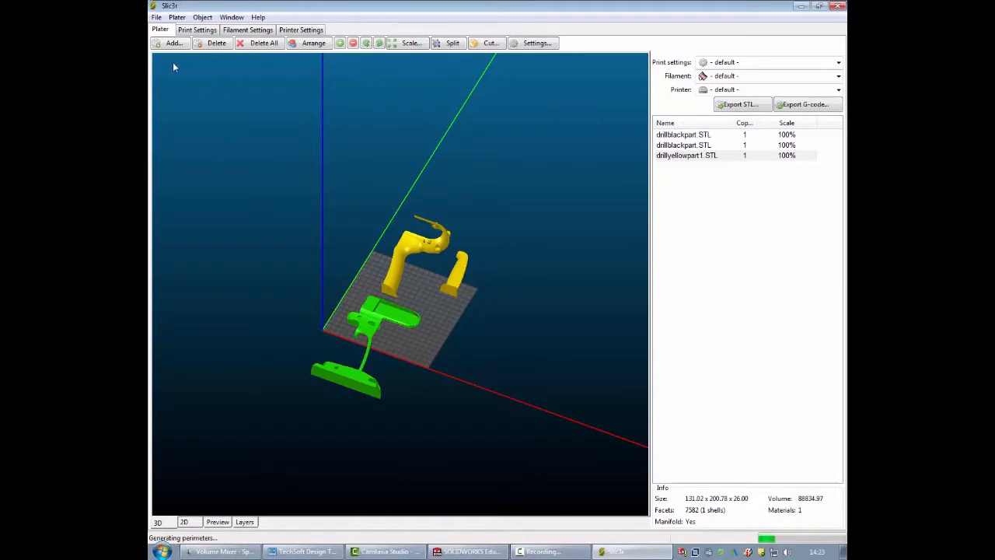
- Add drillyellowpart2.STL and rotate it 90 degrees around the Y axis to lie flat
{"action": "left_click", "coordinate": [171, 43]}
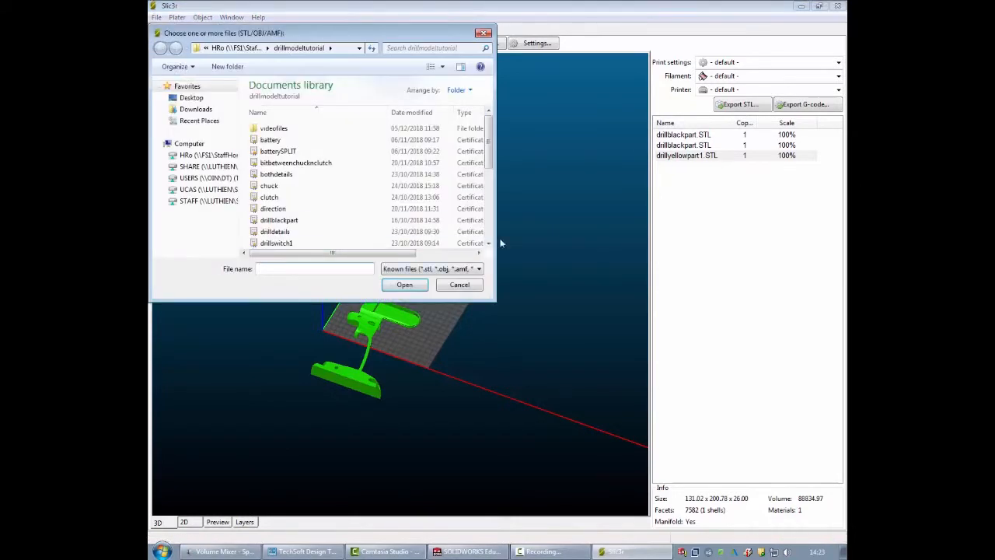
{"action": "scroll", "scroll_direction": "down", "scroll_amount": 3}
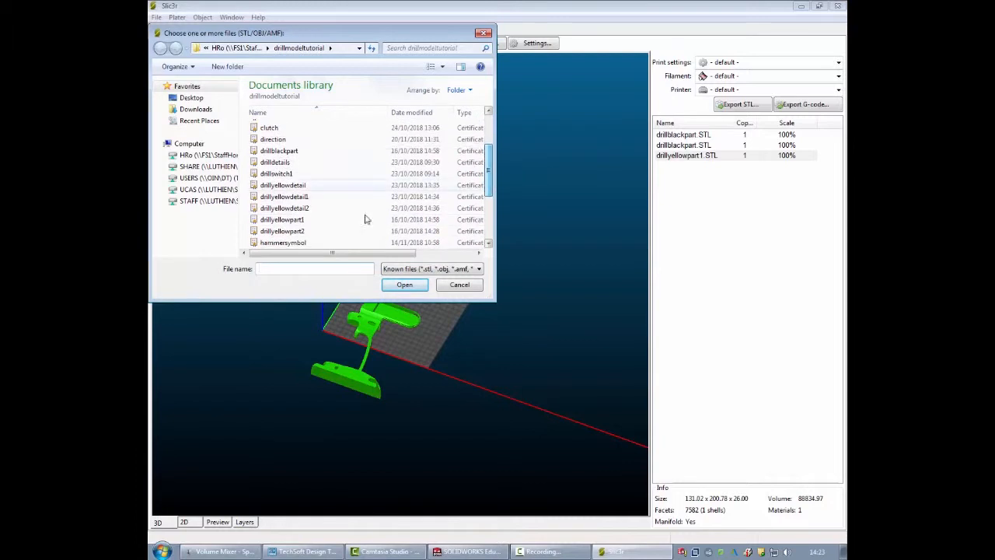
{"action": "left_click", "coordinate": [404, 285]}
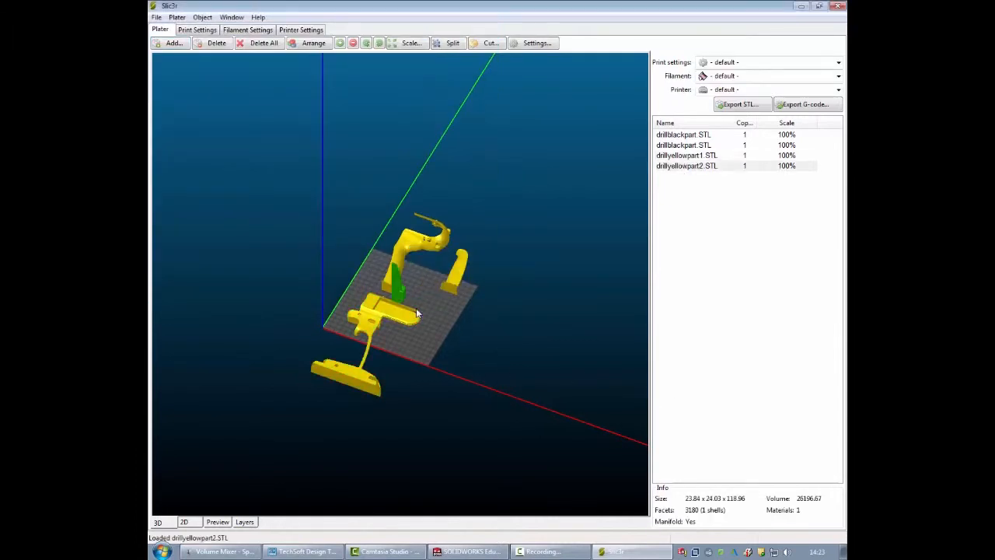
{"action": "right_click", "coordinate": [419, 314]}
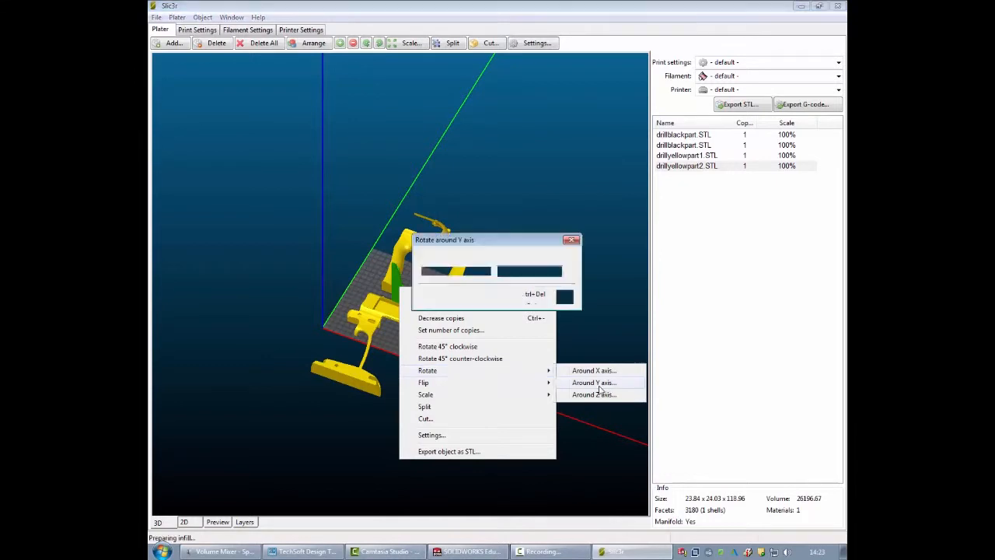
{"action": "left_click", "coordinate": [591, 383]}
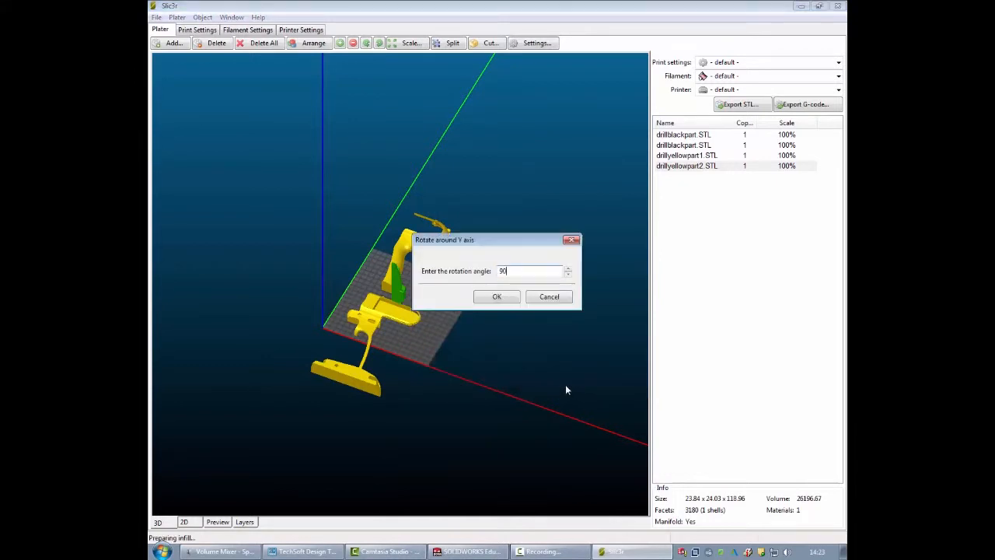
{"action": "left_click", "coordinate": [498, 296]}
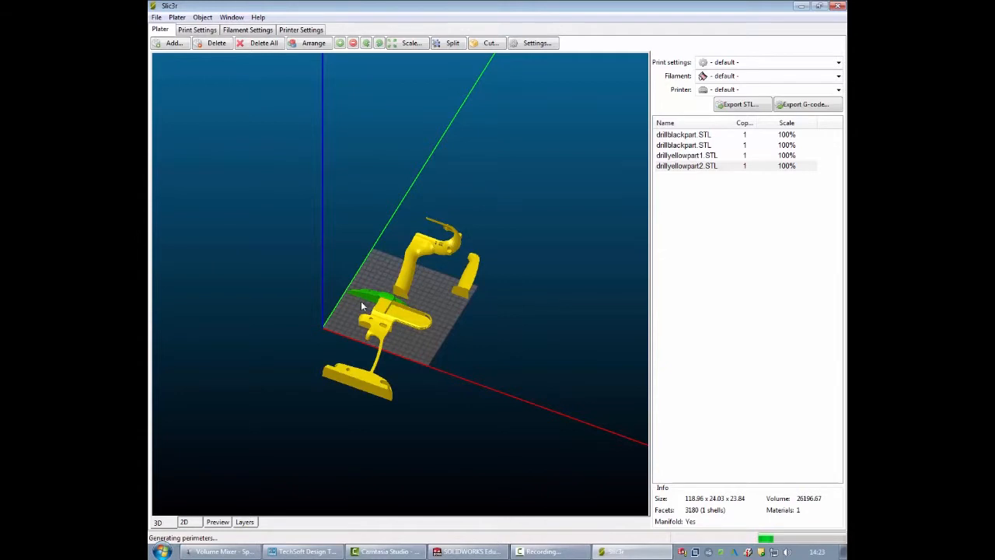
- Move the second yellow half to the plate's front edge and the black handle off the plate
{"action": "left_click_drag", "start_coordinate": [373, 298], "coordinate": [463, 314]}
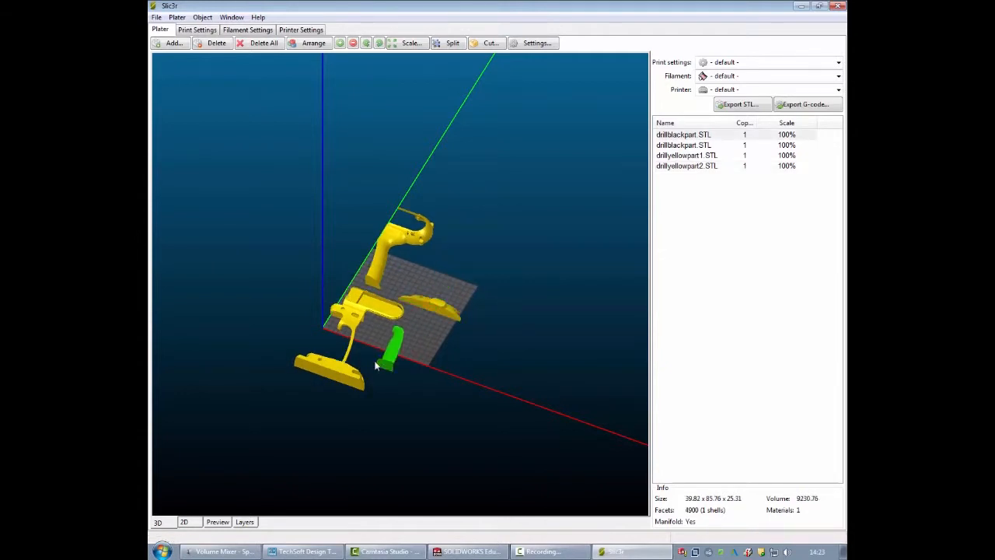
{"action": "left_click_drag", "start_coordinate": [388, 350], "coordinate": [506, 396]}
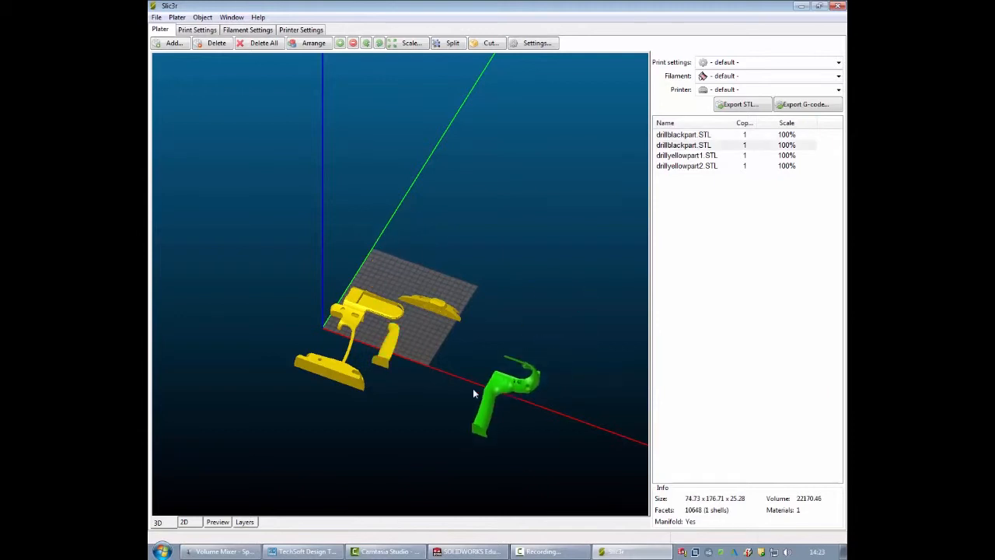
{"action": "left_click_drag", "start_coordinate": [506, 389], "coordinate": [416, 358]}
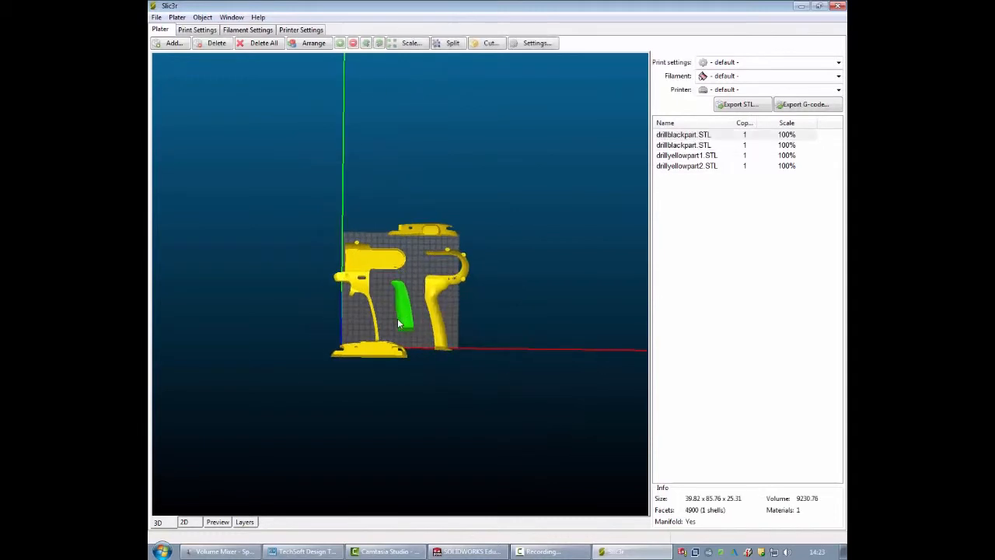
- Add another copy of the black drill part, rotate it and mirror it along the Z axis
{"action": "left_click_drag", "start_coordinate": [401, 322], "coordinate": [465, 336]}
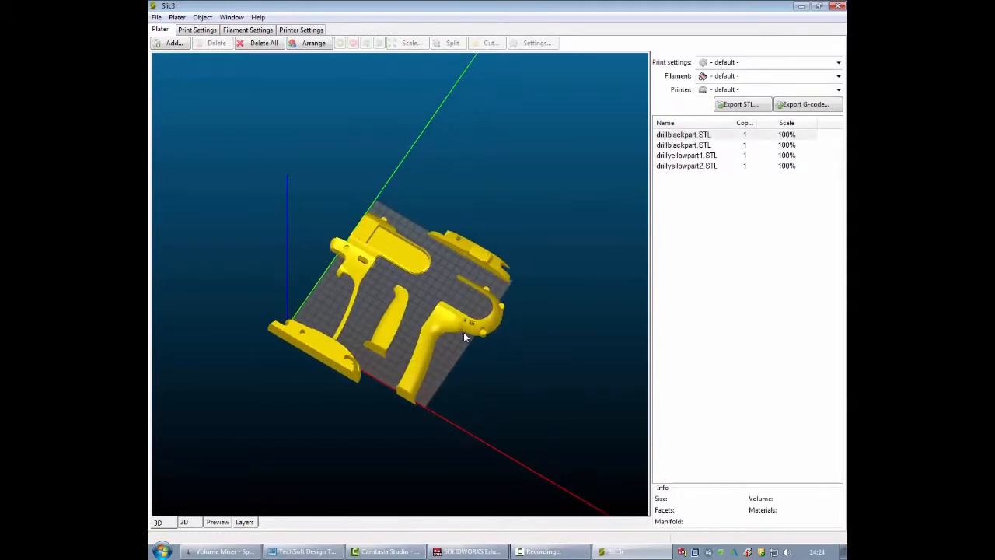
{"action": "left_click", "coordinate": [170, 43]}
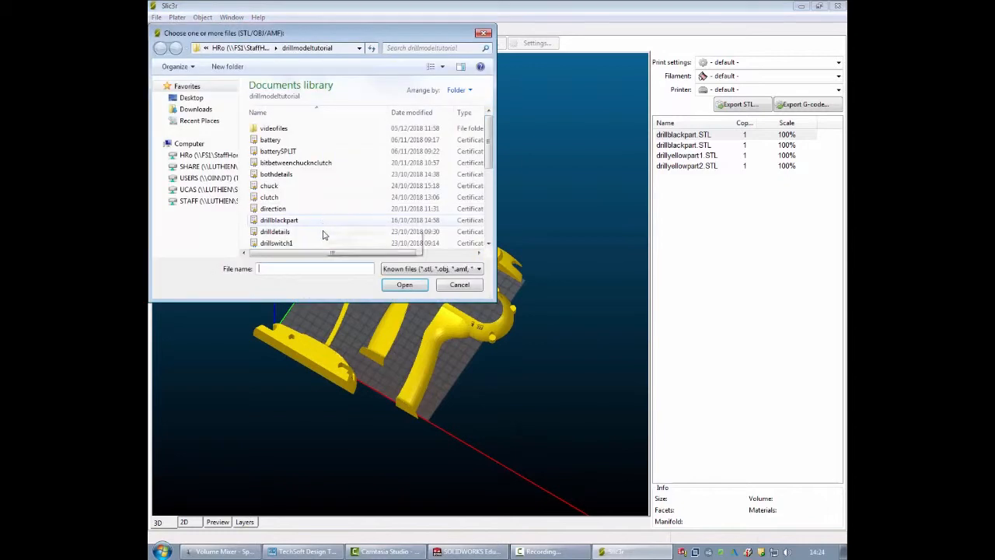
{"action": "left_click", "coordinate": [404, 285]}
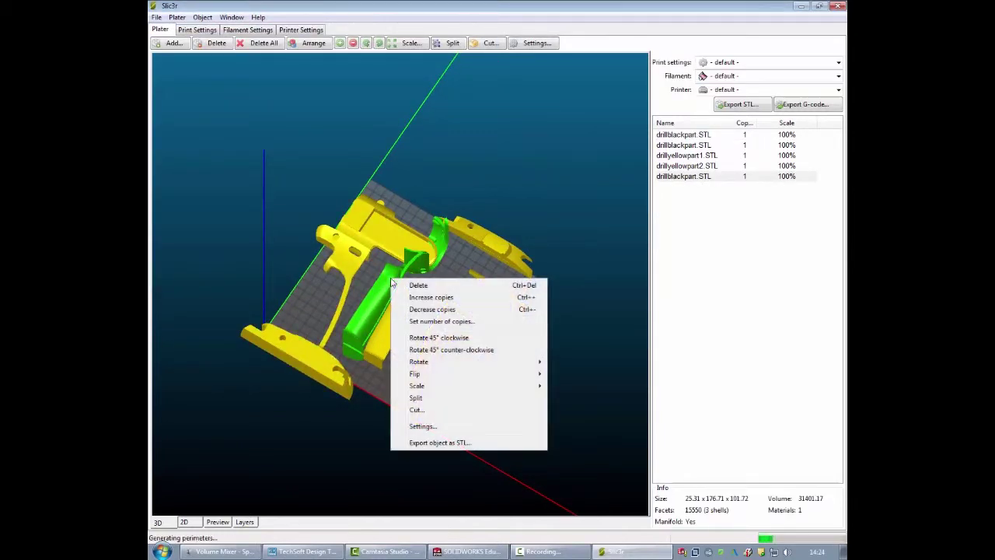
{"action": "mouse_move", "coordinate": [420, 361]}
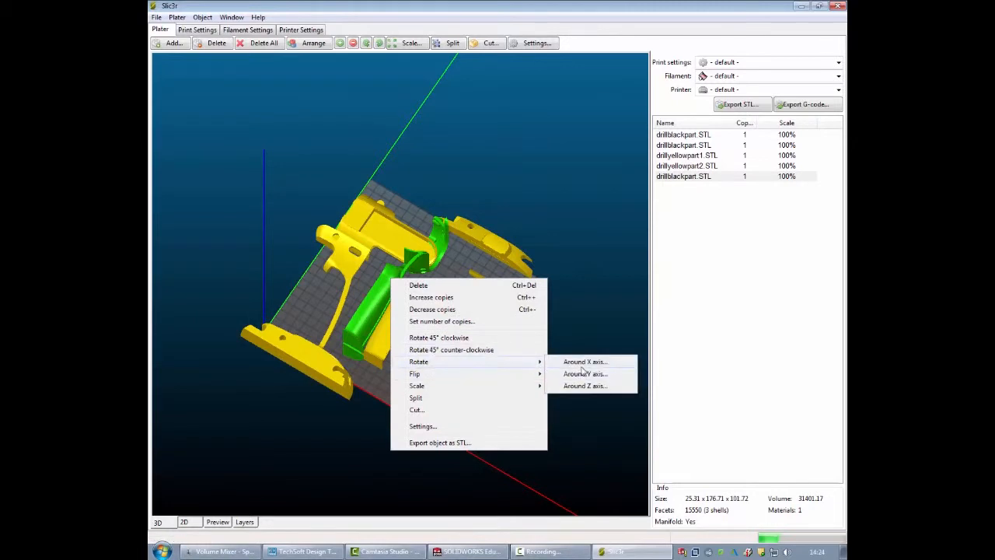
{"action": "left_click", "coordinate": [584, 361]}
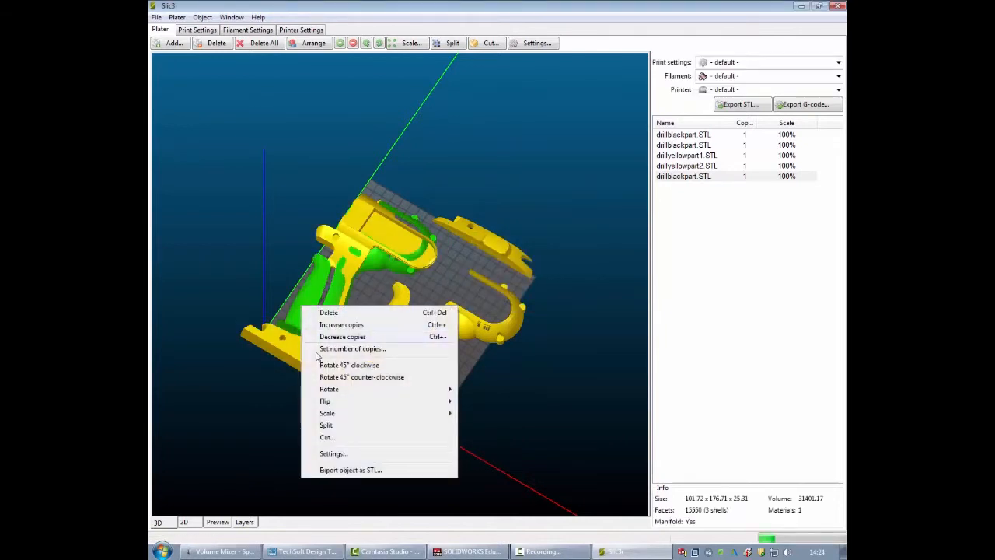
{"action": "mouse_move", "coordinate": [325, 402]}
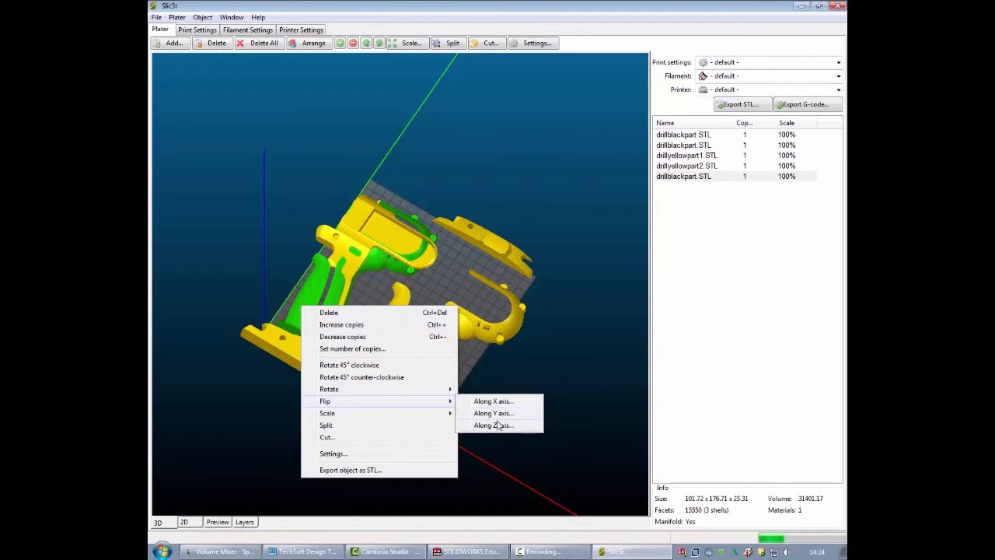
{"action": "left_click", "coordinate": [492, 425]}
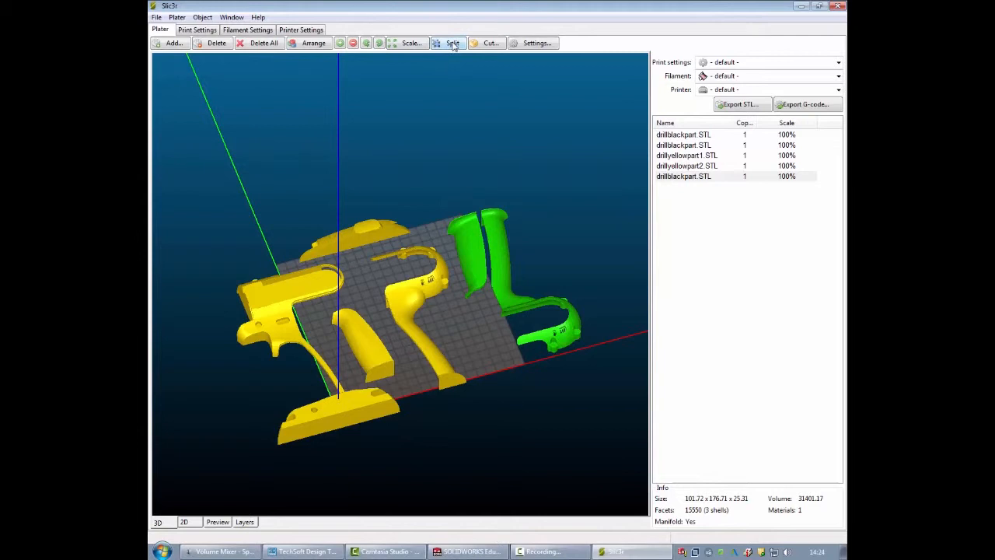
- Split the black part into separate pieces and select the new pieces to check them
{"action": "left_click", "coordinate": [488, 44]}
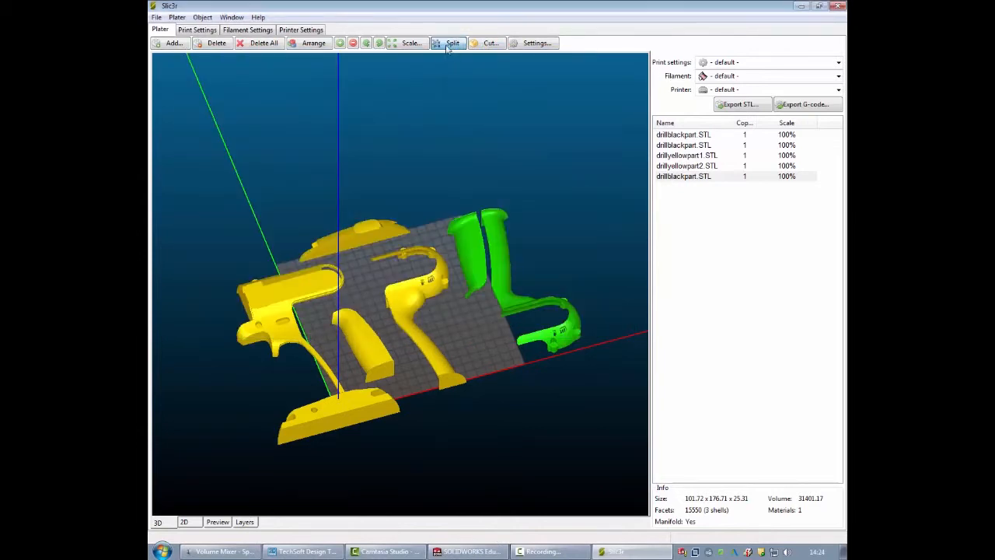
{"action": "left_click", "coordinate": [448, 43]}
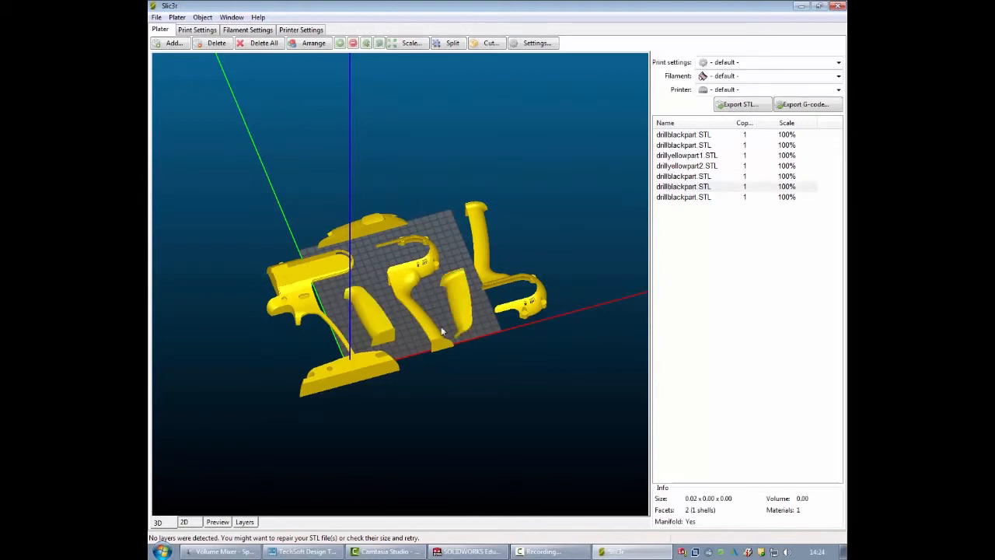
{"action": "left_click", "coordinate": [467, 304]}
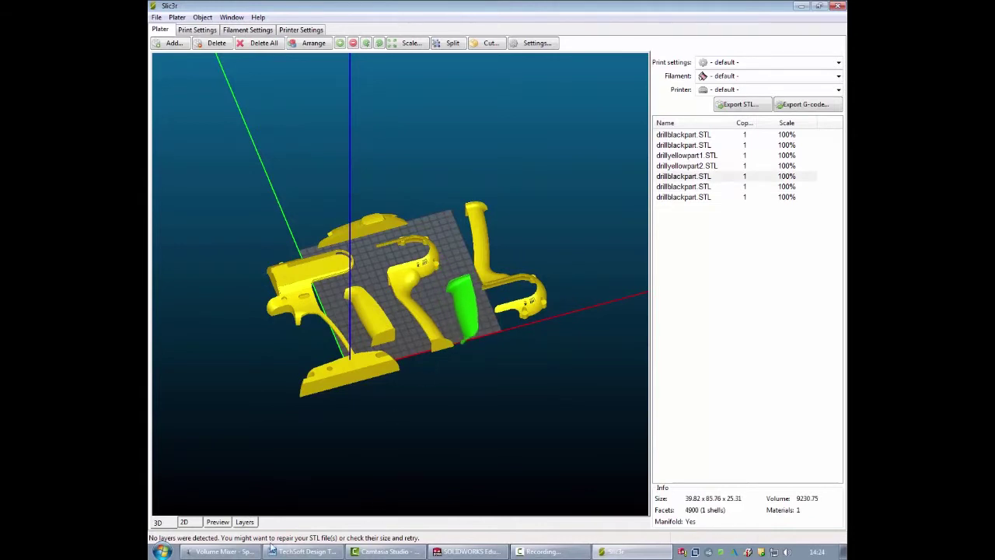
{"action": "left_click", "coordinate": [187, 522]}
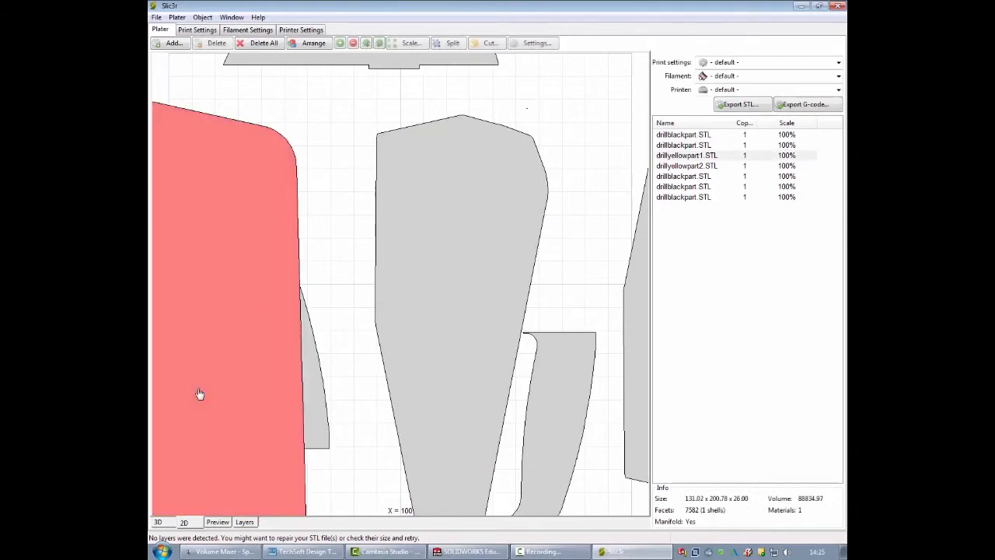
{"action": "left_click", "coordinate": [159, 522]}
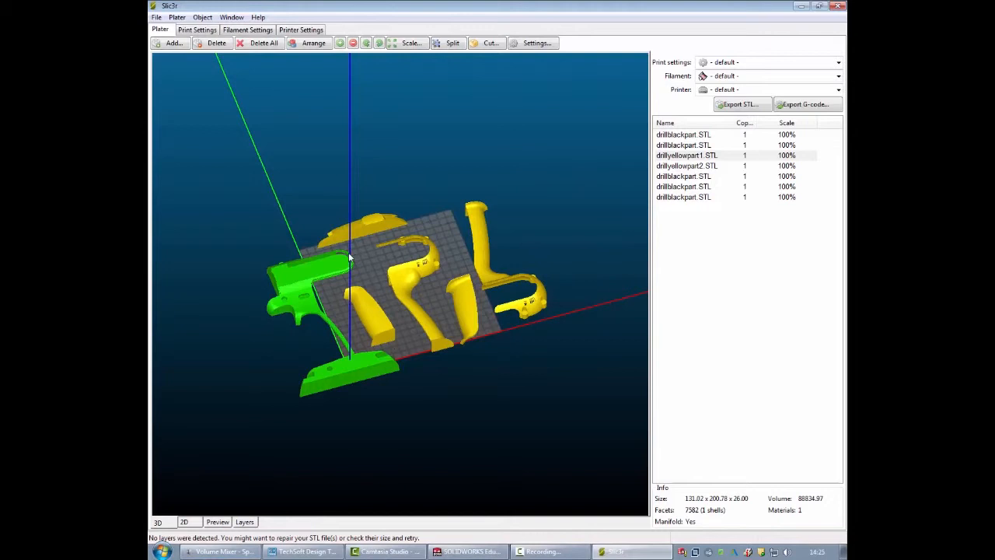
{"action": "mouse_move", "coordinate": [411, 380]}
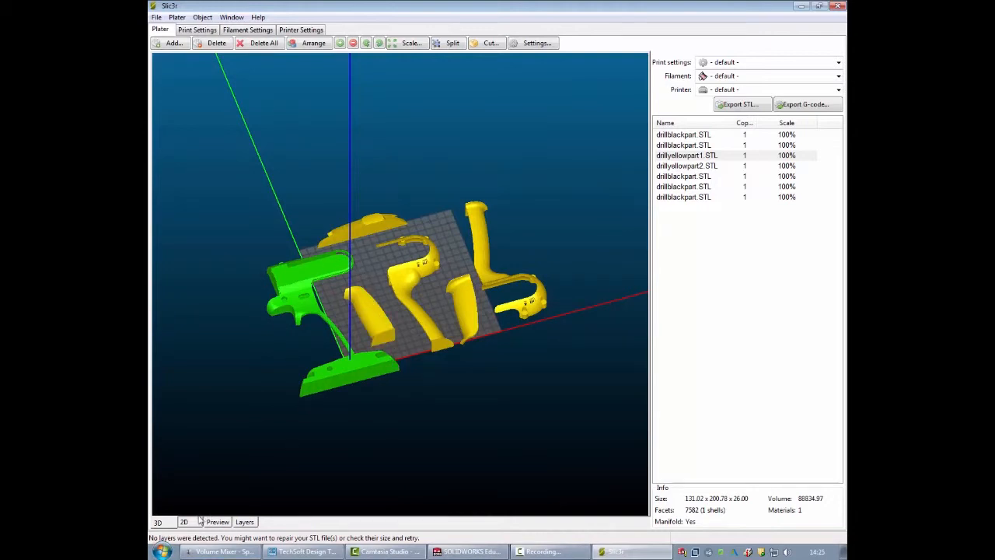
{"action": "left_click", "coordinate": [187, 521]}
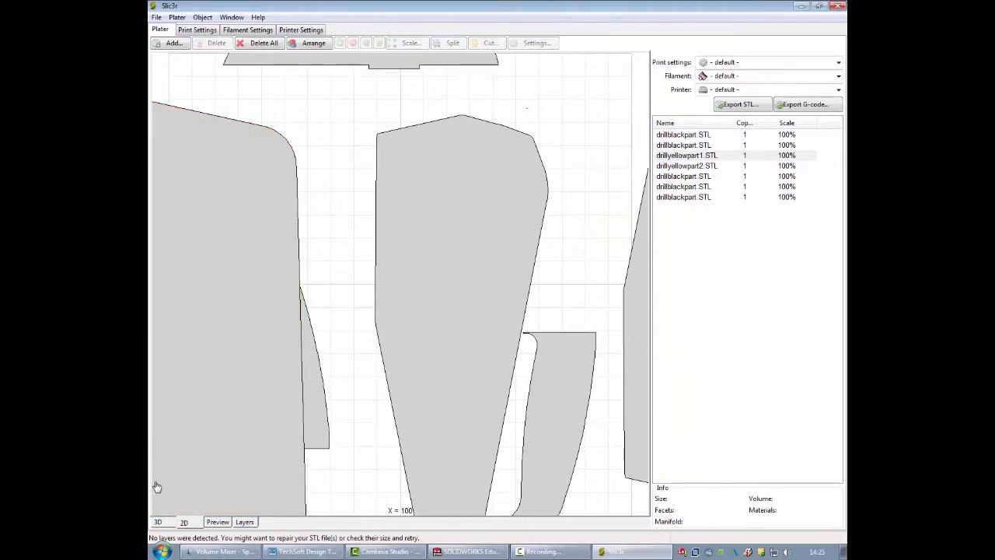
{"action": "left_click", "coordinate": [162, 522]}
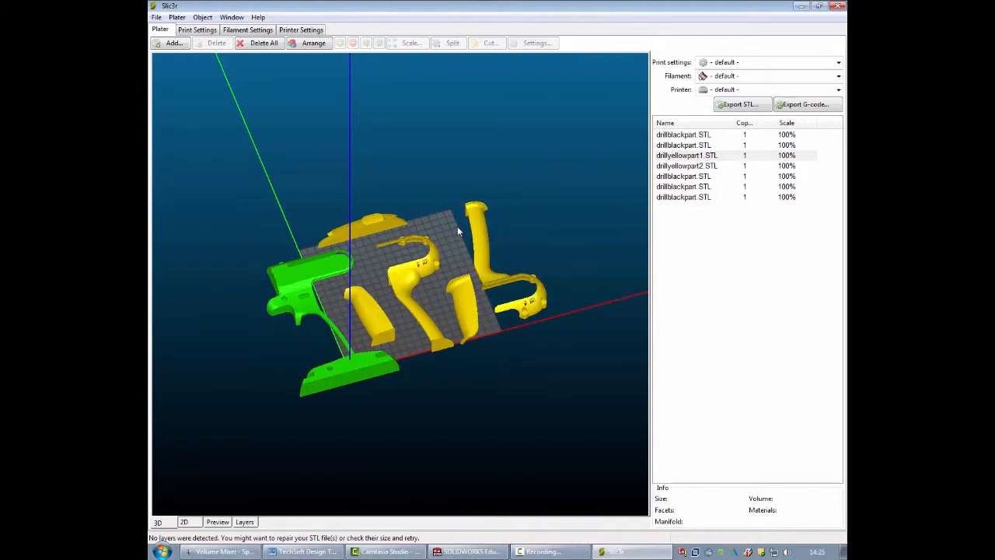
{"action": "mouse_move", "coordinate": [360, 381]}
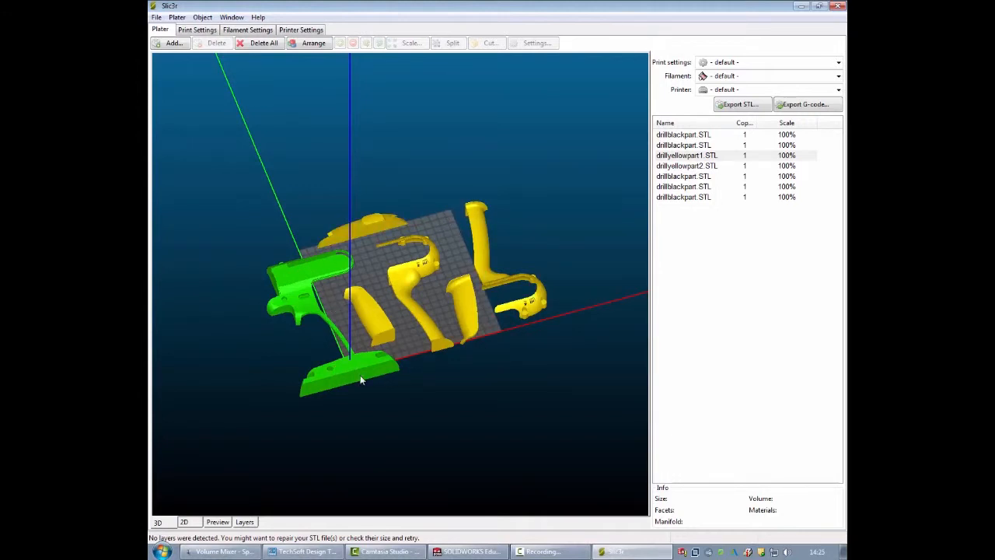
{"action": "left_click", "coordinate": [837, 62]}
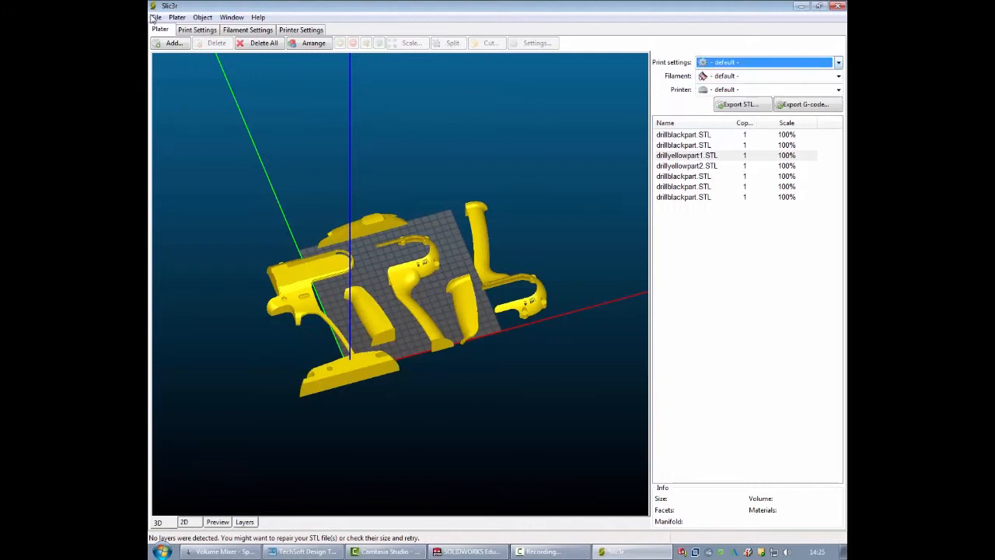
- Load the BoxfordCNC BedSize config from CAD > slic3r profiles, accepting the 12 imported presets
{"action": "left_click", "coordinate": [134, 18]}
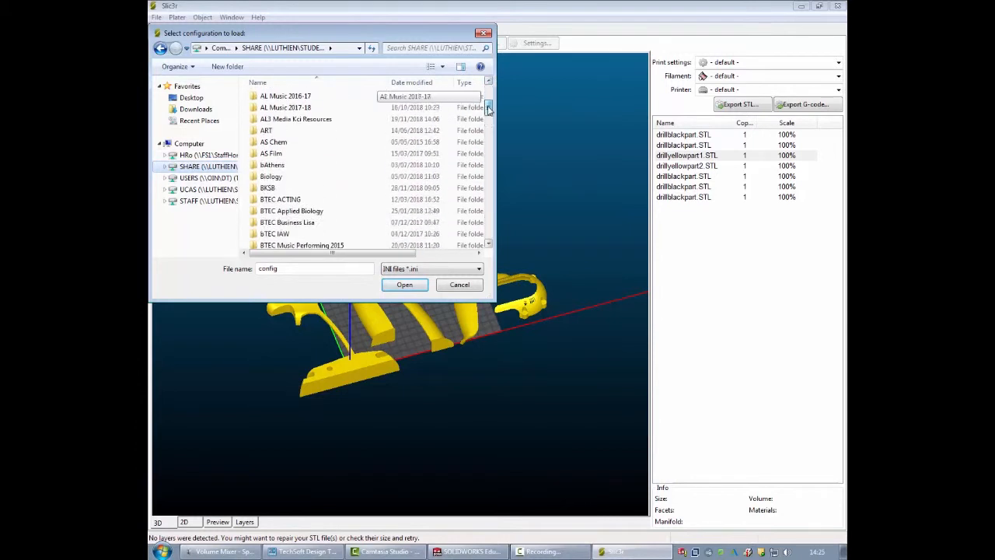
{"action": "scroll", "scroll_direction": "down", "scroll_amount": 3}
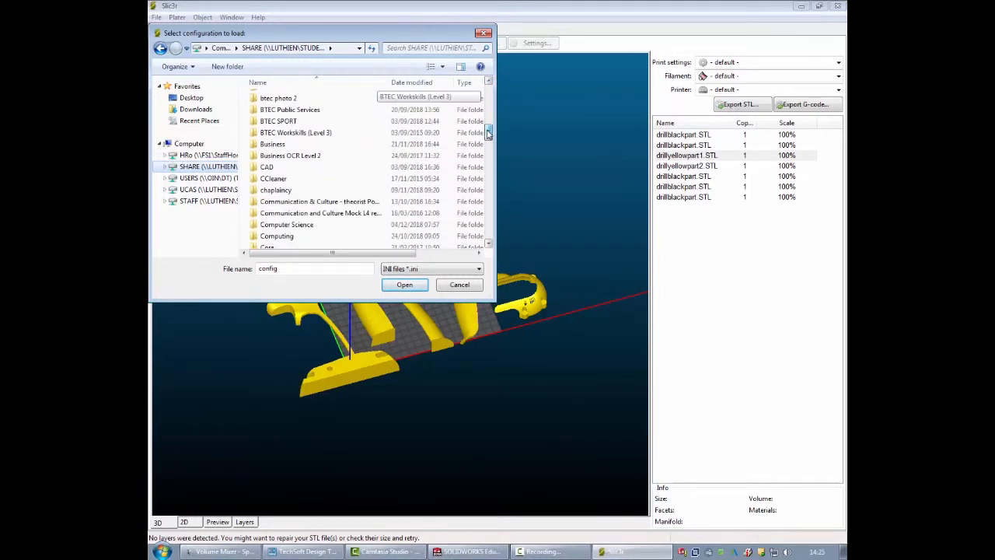
{"action": "double_click", "coordinate": [268, 166]}
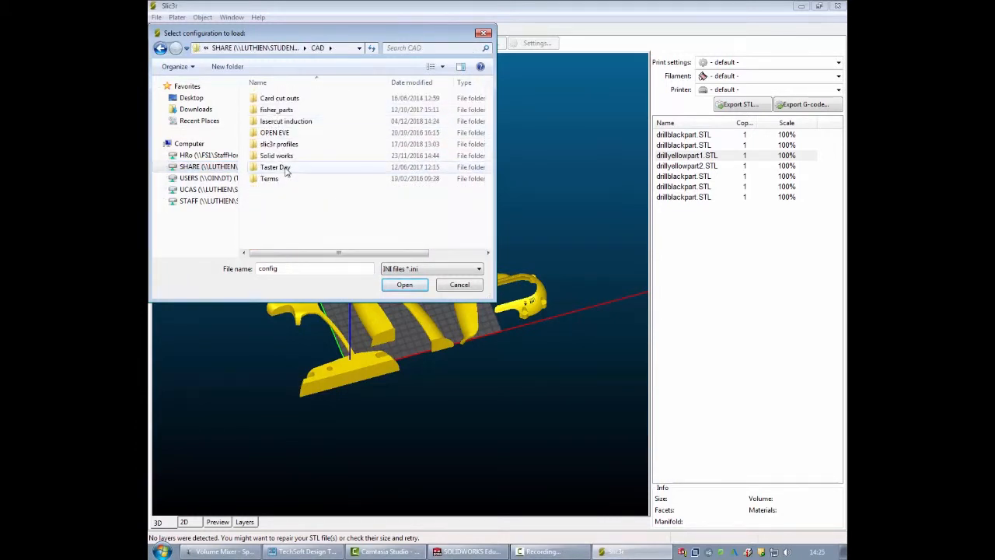
{"action": "double_click", "coordinate": [278, 143]}
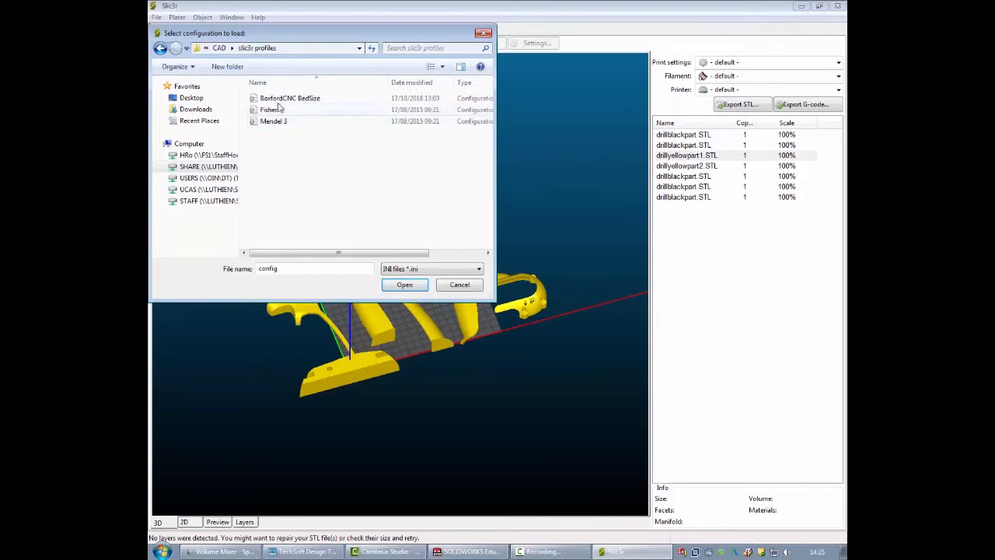
{"action": "mouse_move", "coordinate": [315, 103]}
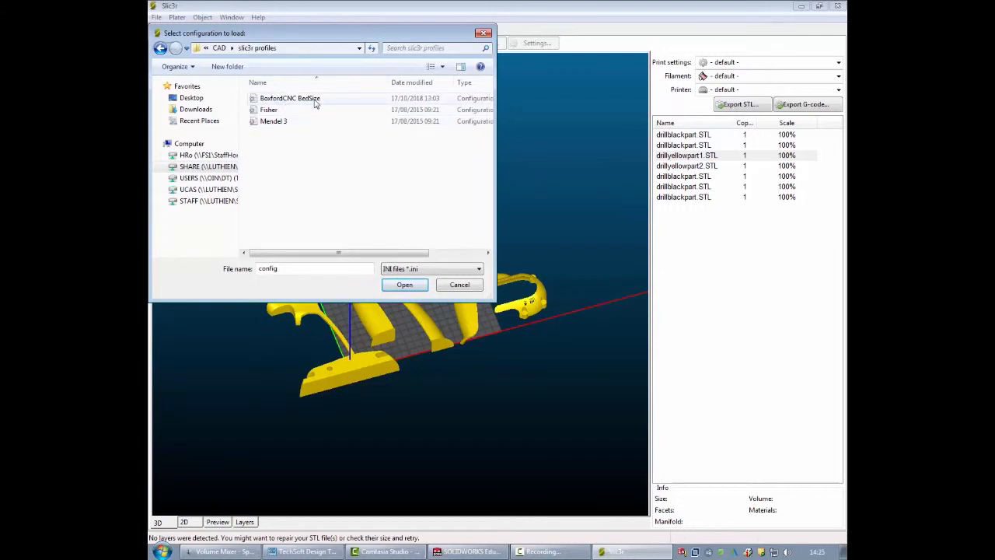
{"action": "left_click", "coordinate": [404, 285]}
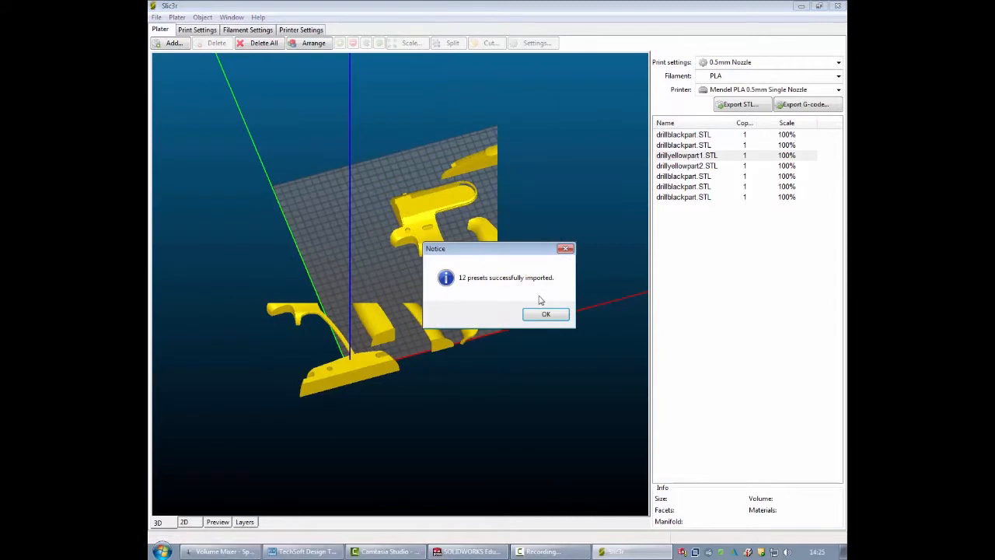
{"action": "left_click", "coordinate": [544, 314]}
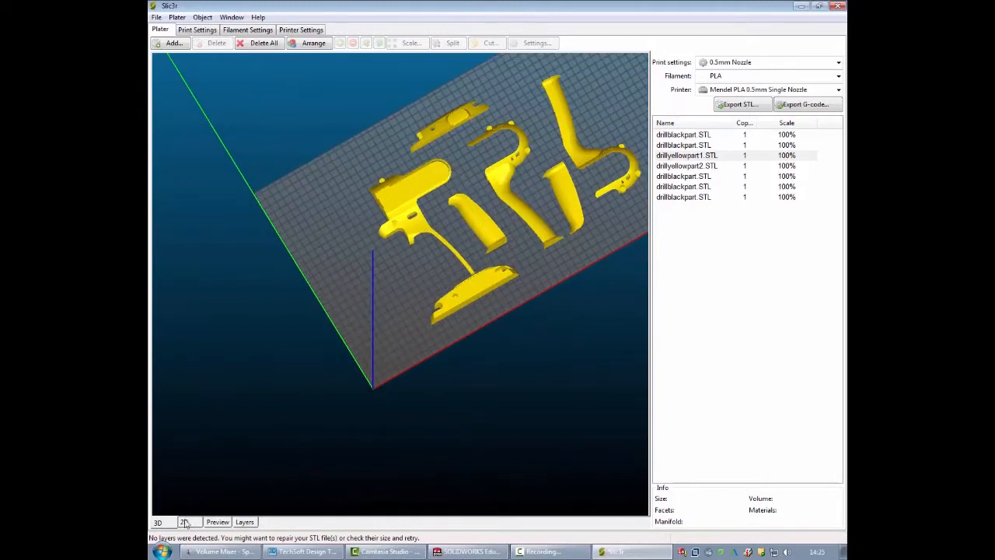
- Arrange the seven drill parts into a tighter layout on the larger Boxford bed
{"action": "left_click", "coordinate": [187, 523]}
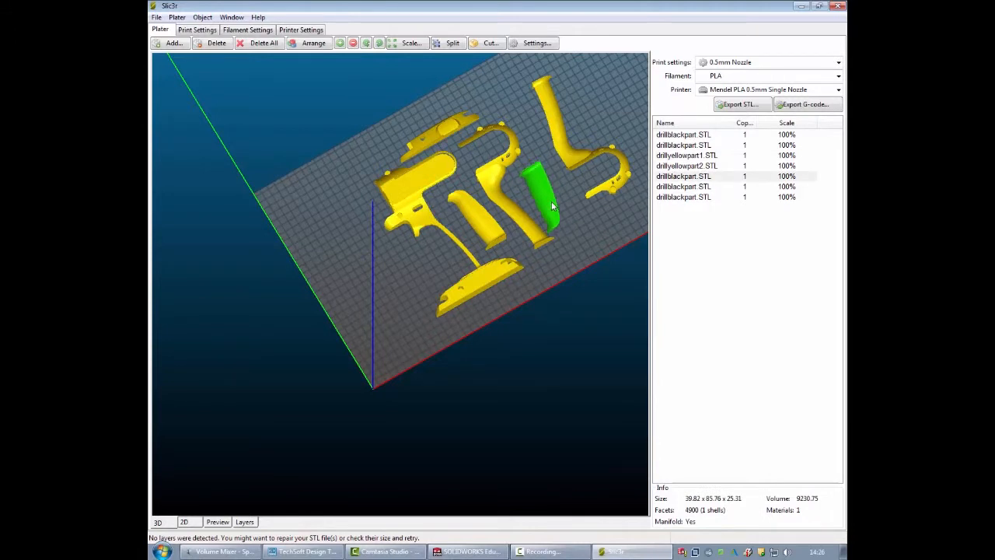
- Rotate the small black piece 30 degrees around the Z axis
{"action": "right_click", "coordinate": [552, 206]}
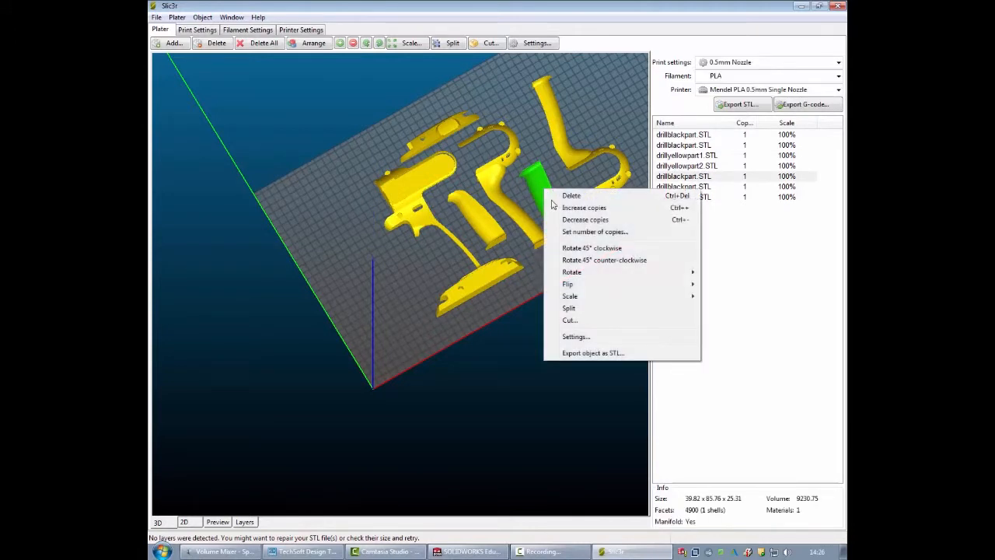
{"action": "mouse_move", "coordinate": [572, 271]}
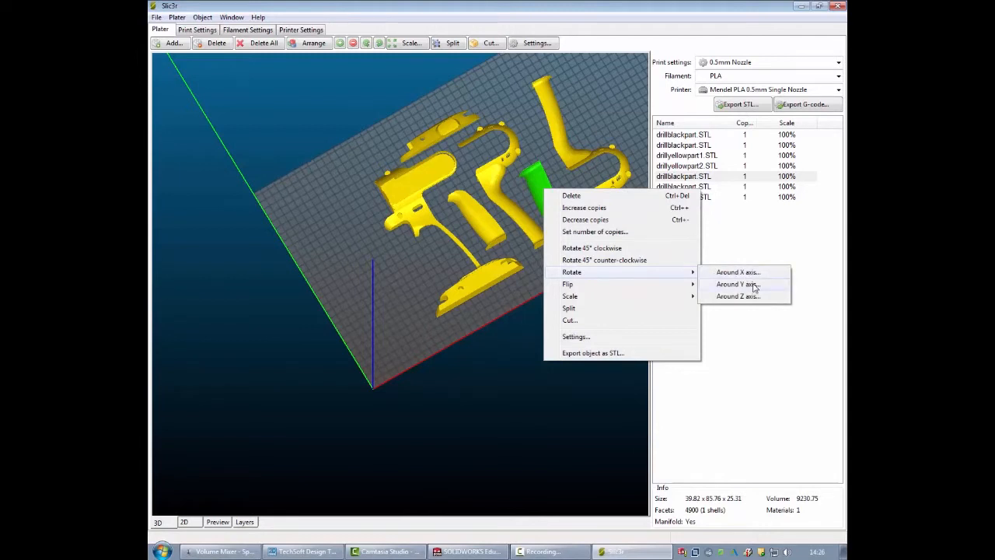
{"action": "left_click", "coordinate": [737, 296]}
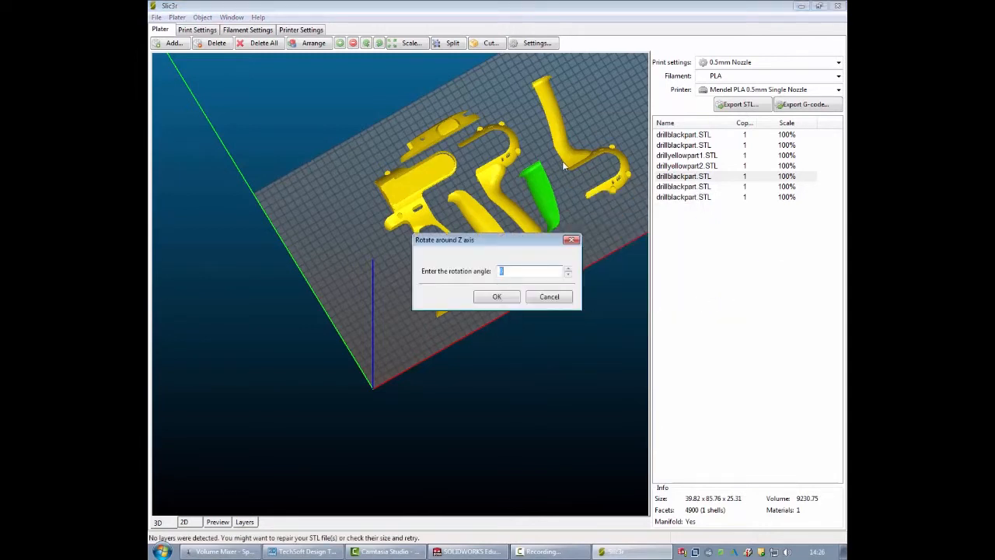
{"action": "mouse_move", "coordinate": [545, 255]}
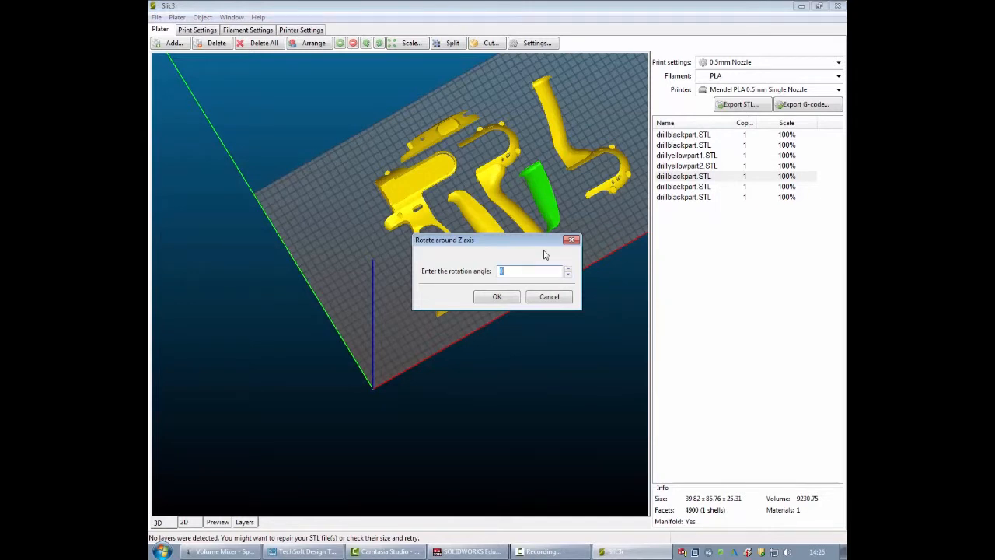
{"action": "type", "text": "3"}
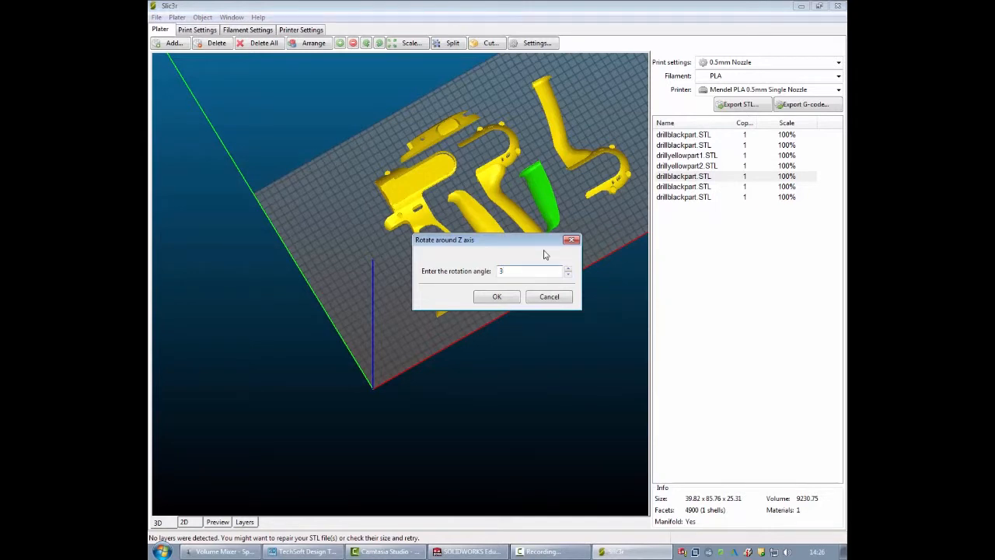
{"action": "type", "text": "0"}
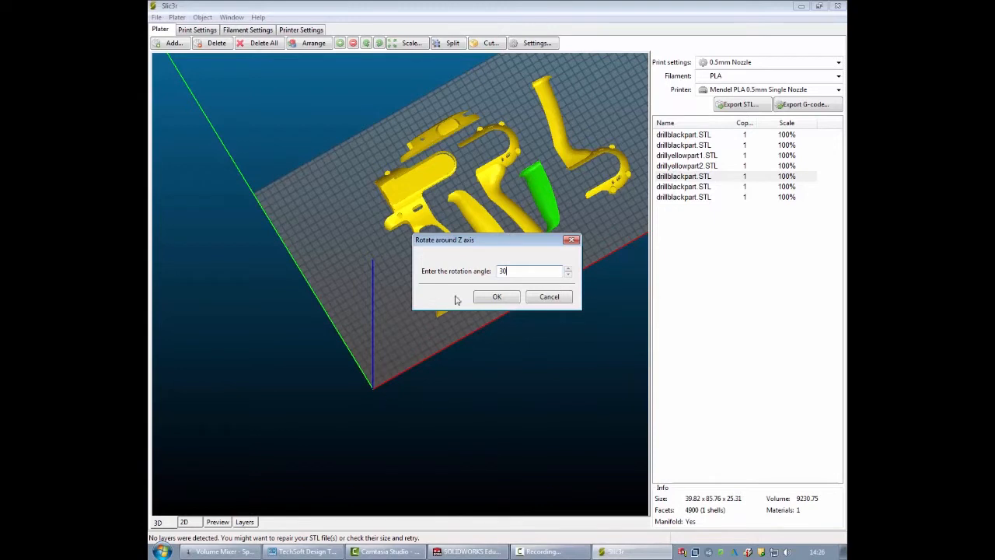
{"action": "left_click", "coordinate": [497, 296]}
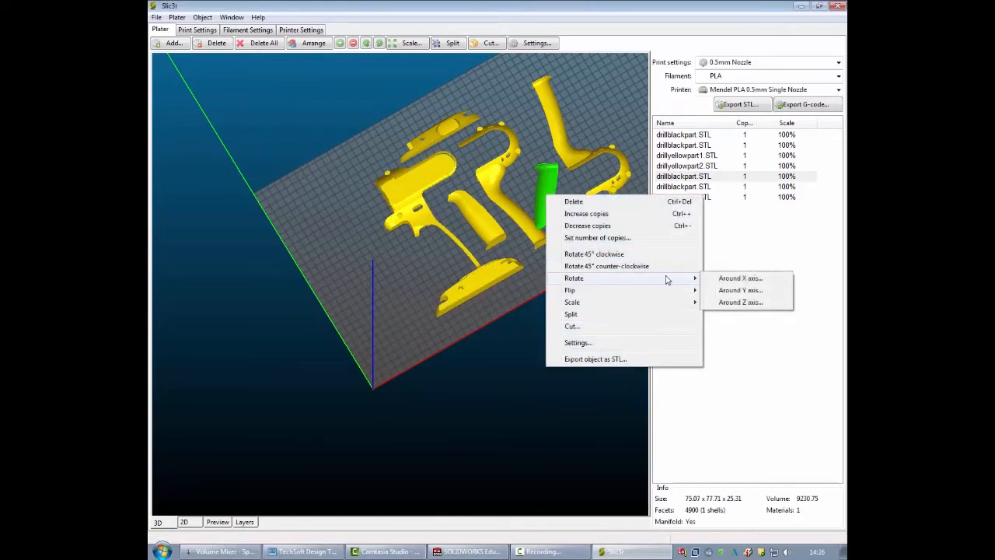
- Rotate the piece around the Z axis a second time
{"action": "left_click", "coordinate": [740, 301]}
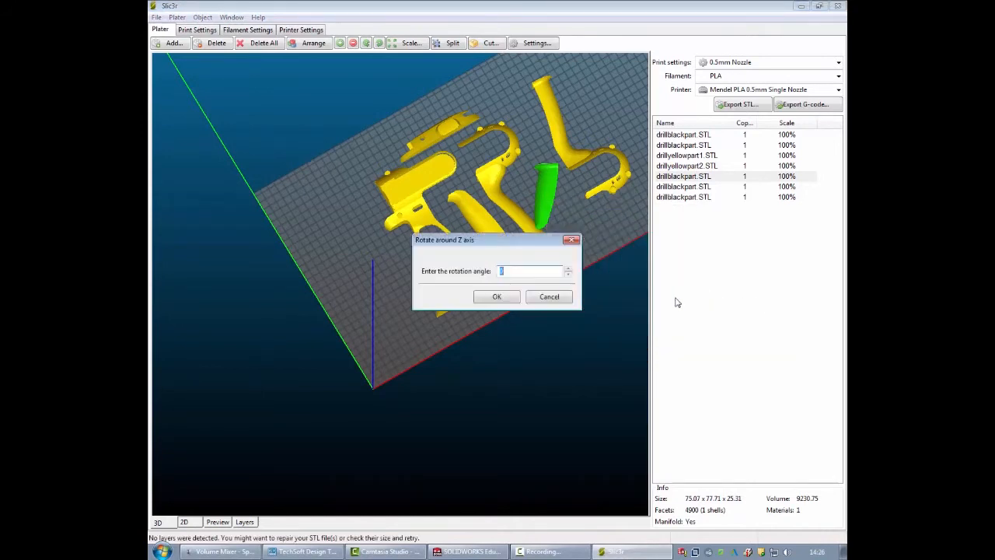
{"action": "left_click", "coordinate": [496, 295]}
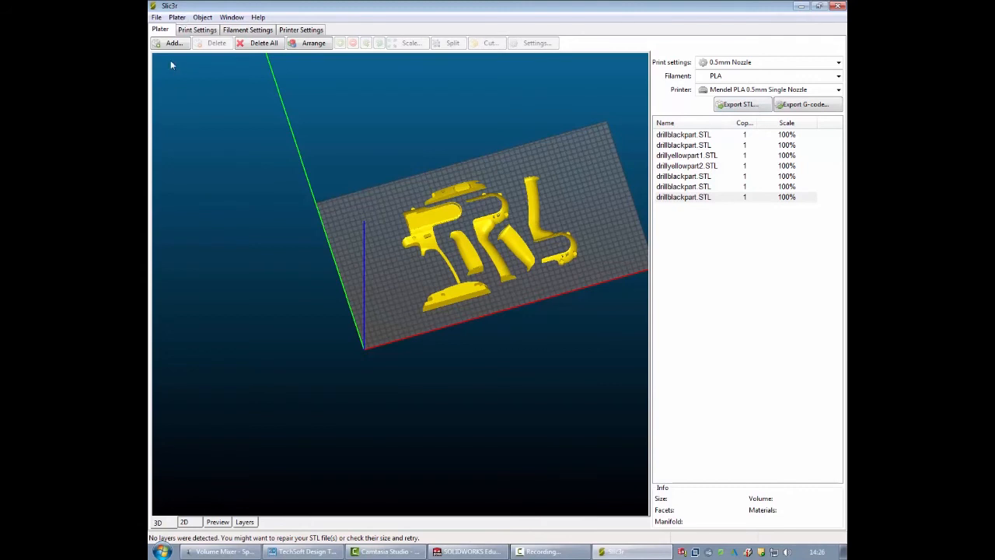
{"action": "mouse_move", "coordinate": [354, 341]}
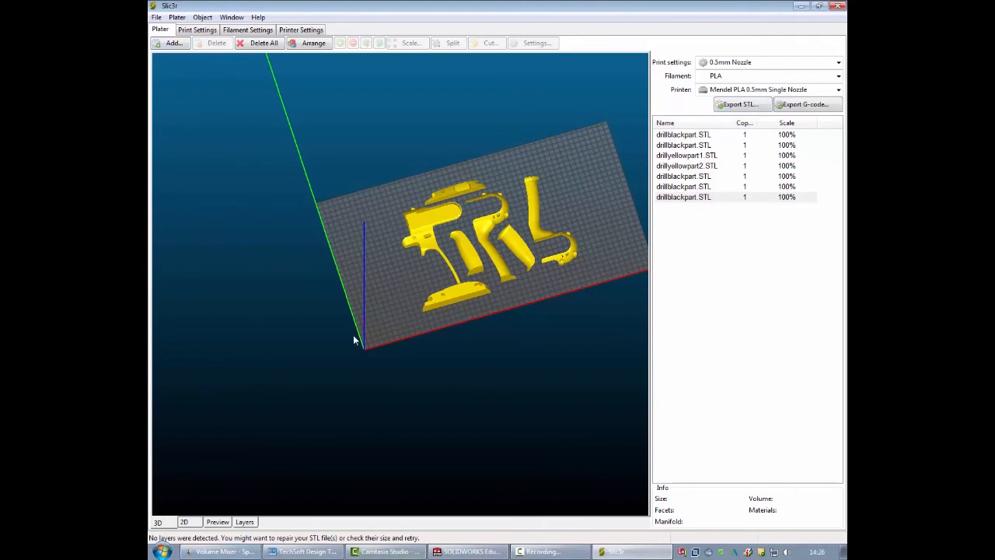